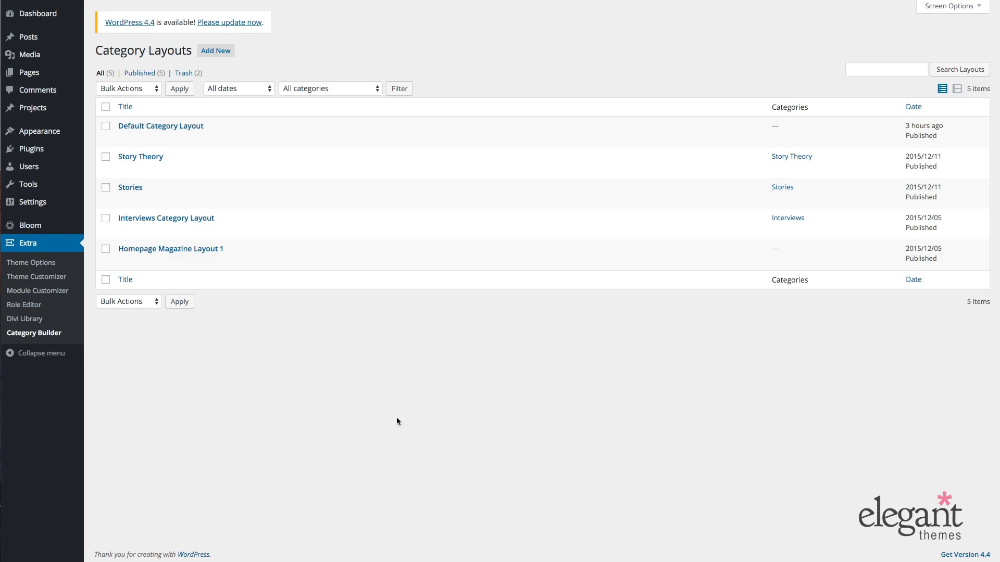
Edit Homepage Magazine Layout 1 and re-enable its disabled Text module below the Featured Posts Slider
{"action": "scroll", "scroll_direction": "down", "scroll_amount": 3}
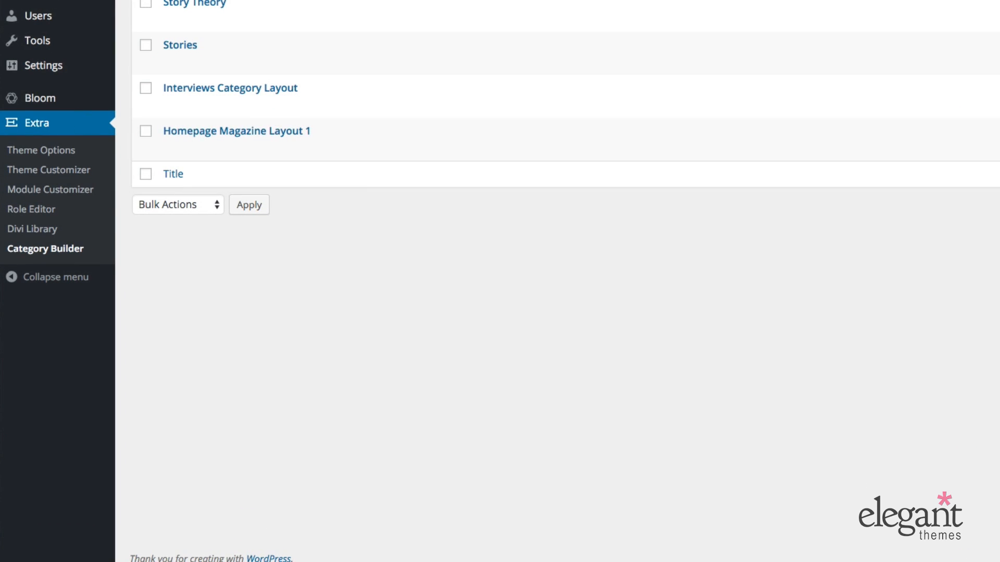
{"action": "mouse_move", "coordinate": [356, 436]}
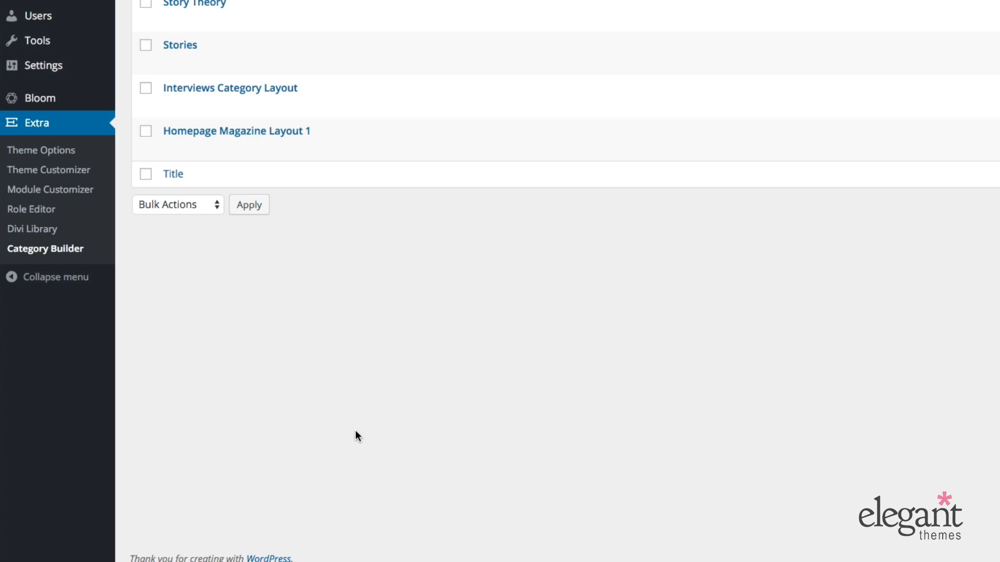
{"action": "mouse_move", "coordinate": [366, 430]}
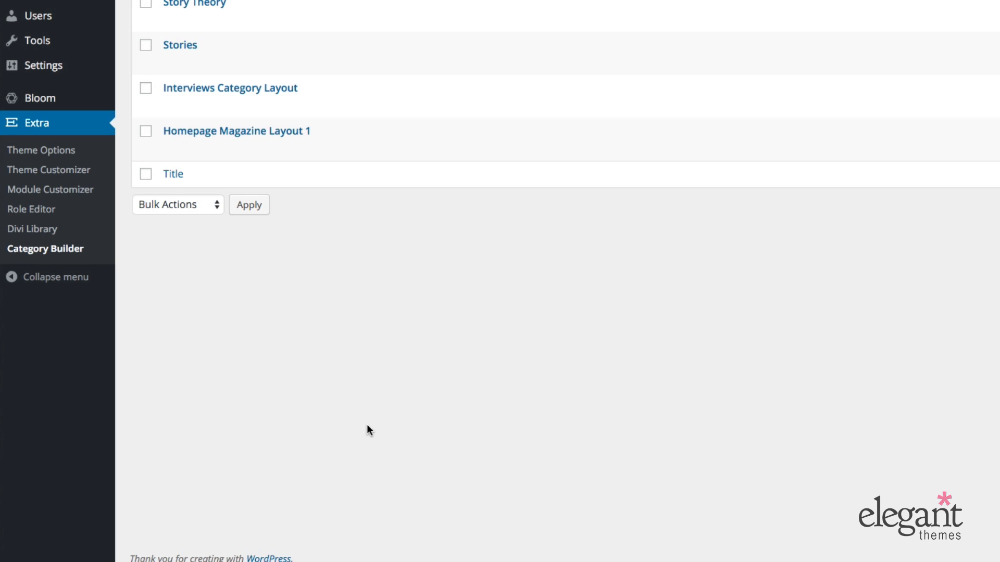
{"action": "mouse_move", "coordinate": [236, 131]}
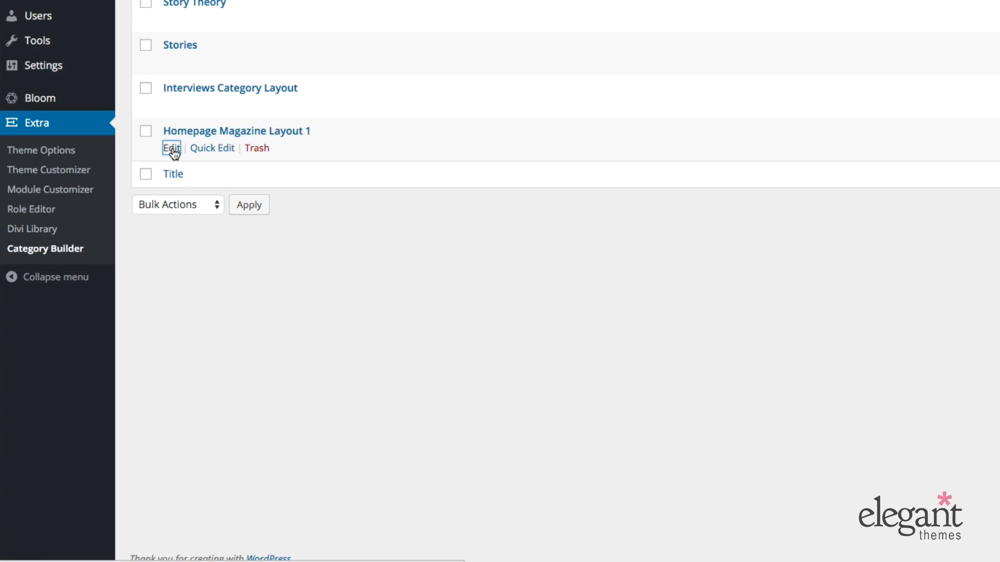
{"action": "left_click", "coordinate": [170, 148]}
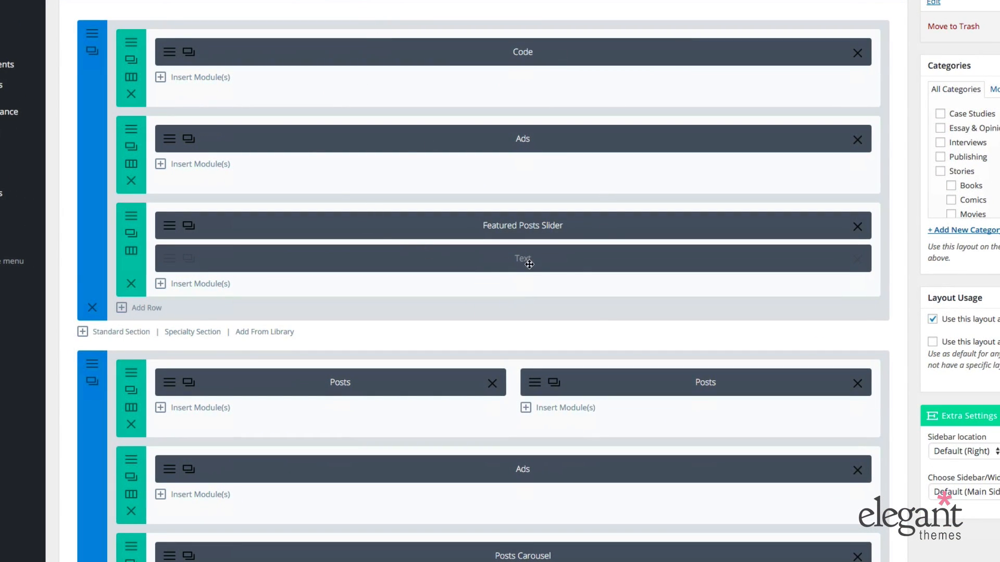
{"action": "mouse_move", "coordinate": [456, 264]}
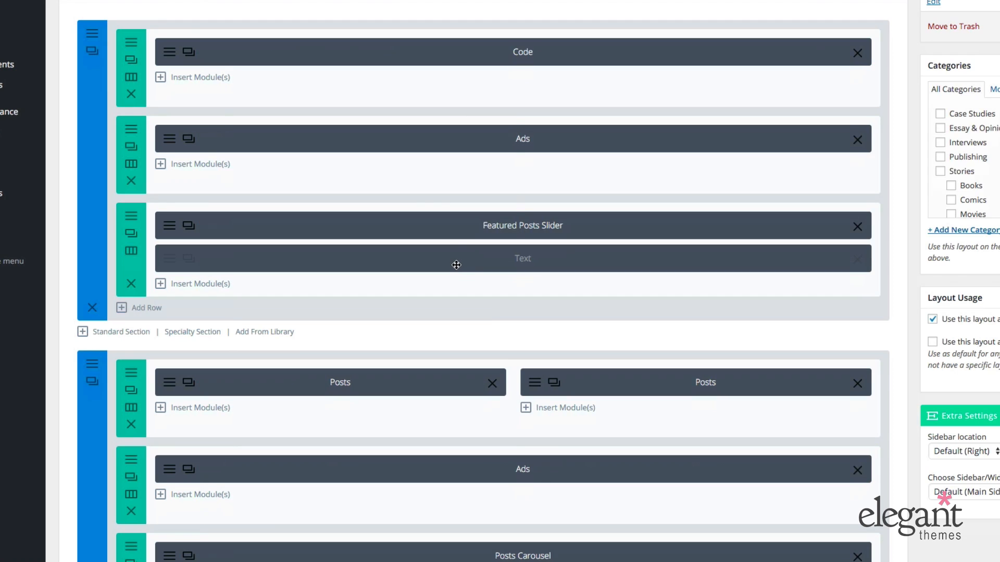
{"action": "right_click", "coordinate": [456, 265]}
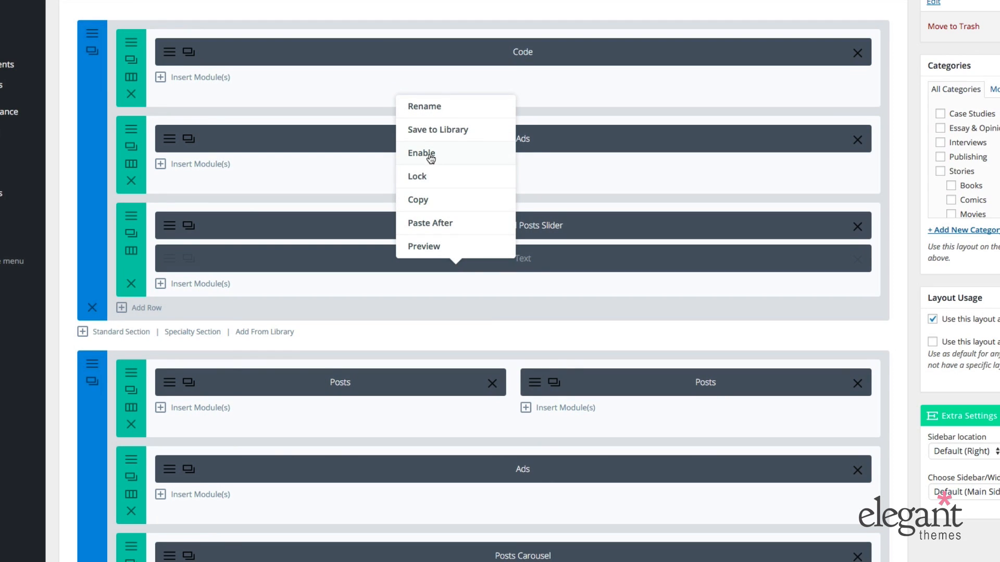
{"action": "left_click", "coordinate": [421, 153]}
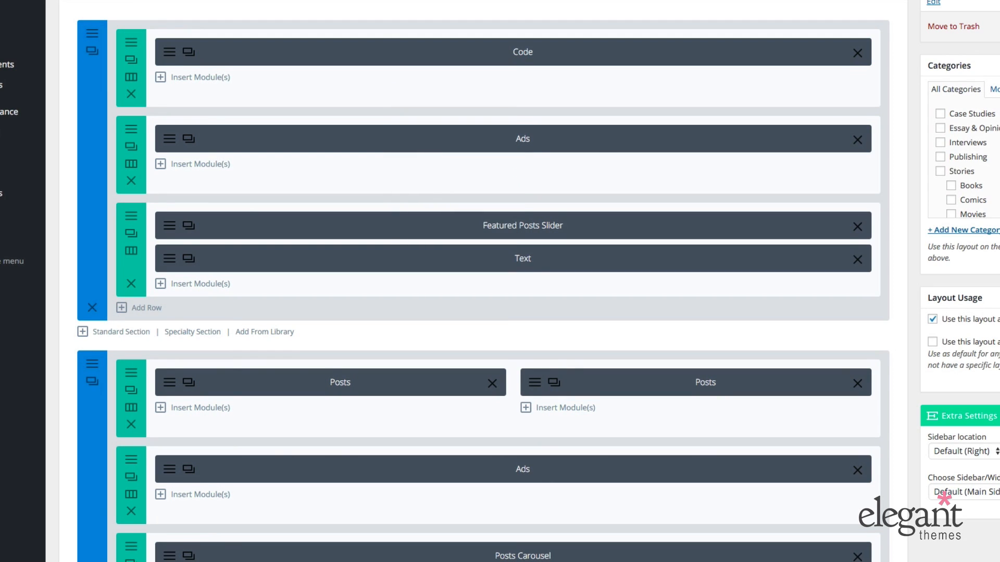
{"action": "mouse_move", "coordinate": [751, 195]}
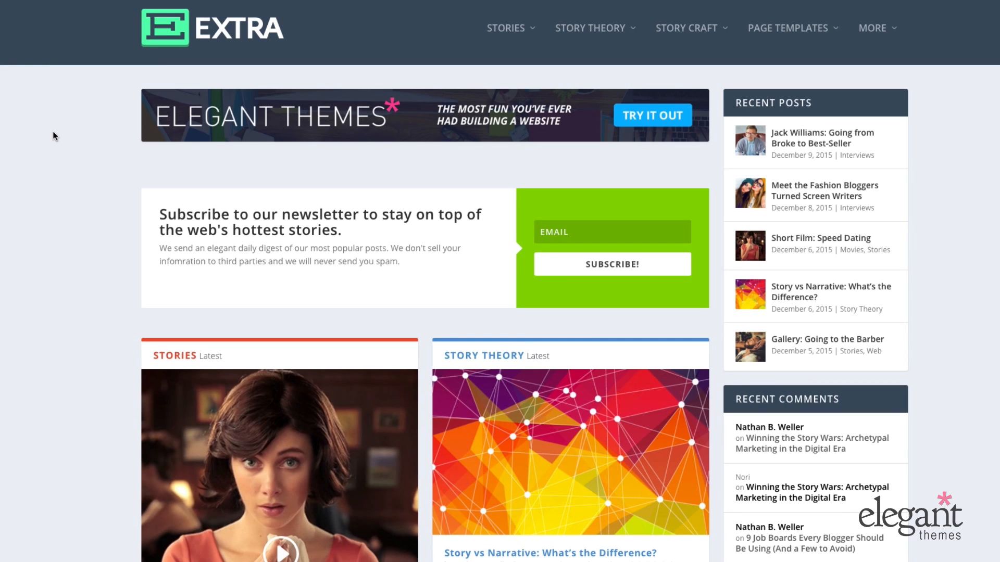
Scroll the live homepage to see the Bloom newsletter opt-in form beneath the featured posts slider
{"action": "scroll", "scroll_direction": "down", "scroll_amount": 3}
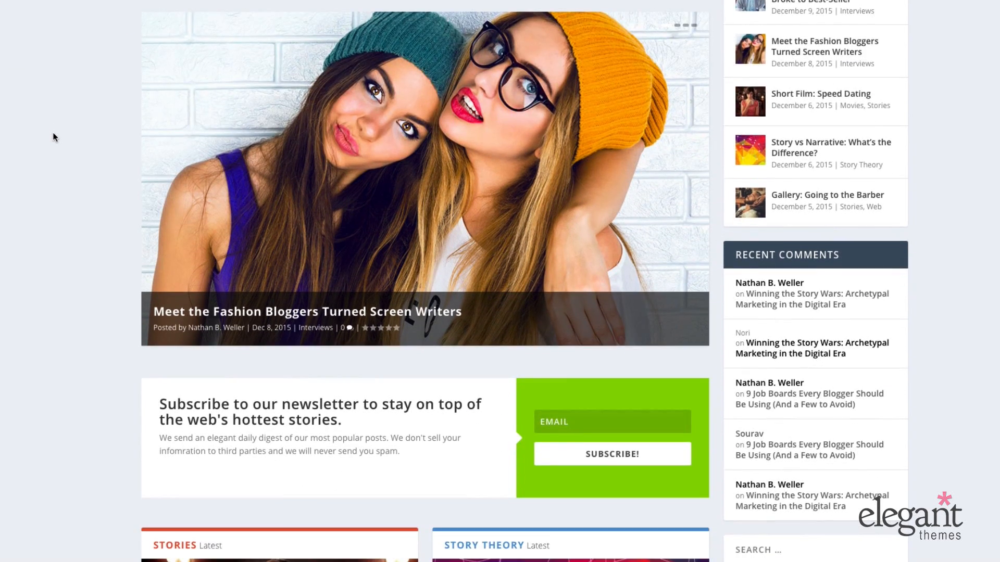
{"action": "scroll", "scroll_direction": "down", "scroll_amount": 3}
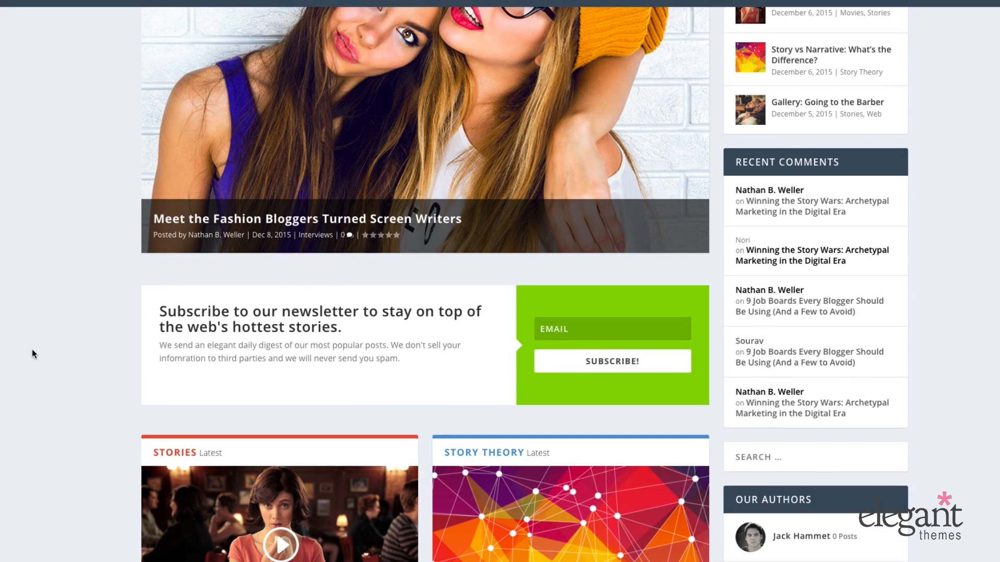
{"action": "scroll", "scroll_direction": "down", "scroll_amount": 3}
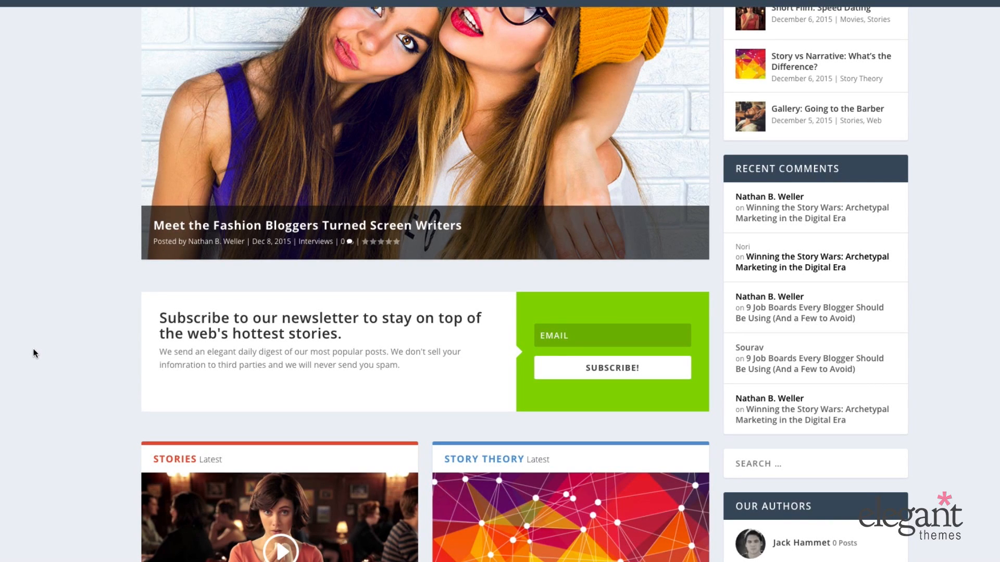
{"action": "scroll", "scroll_direction": "up", "scroll_amount": 3}
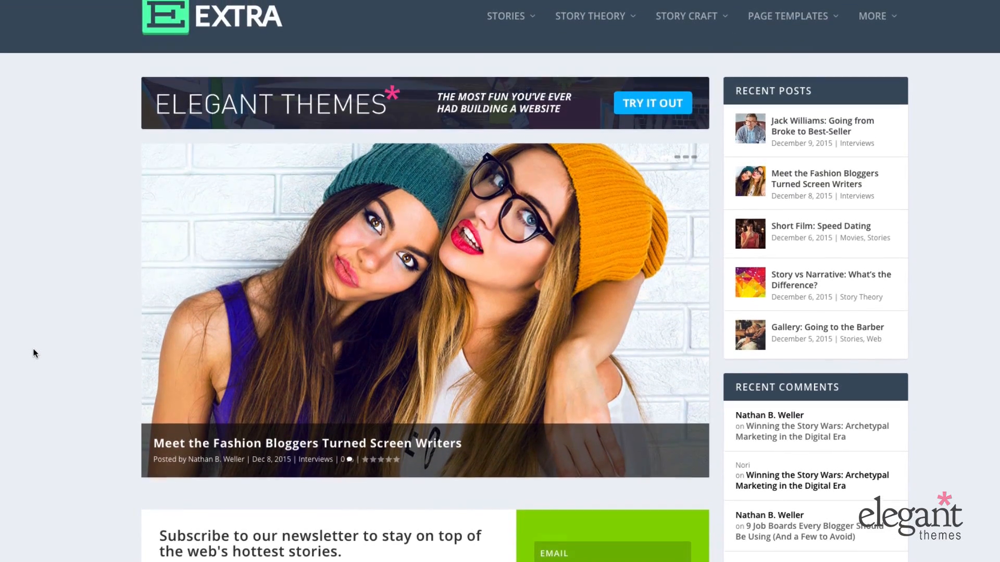
{"action": "scroll", "scroll_direction": "down", "scroll_amount": 3}
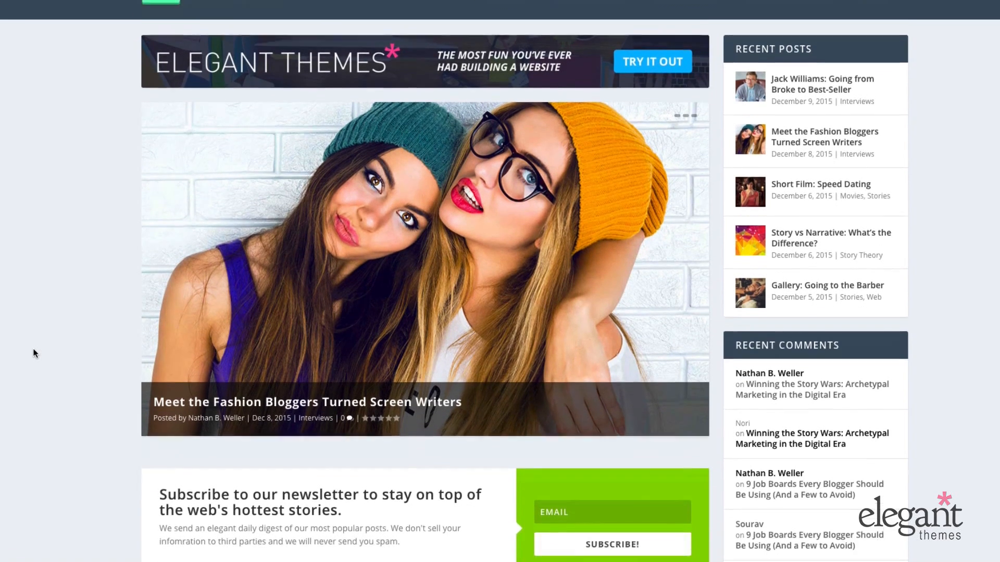
{"action": "scroll", "scroll_direction": "down", "scroll_amount": 3}
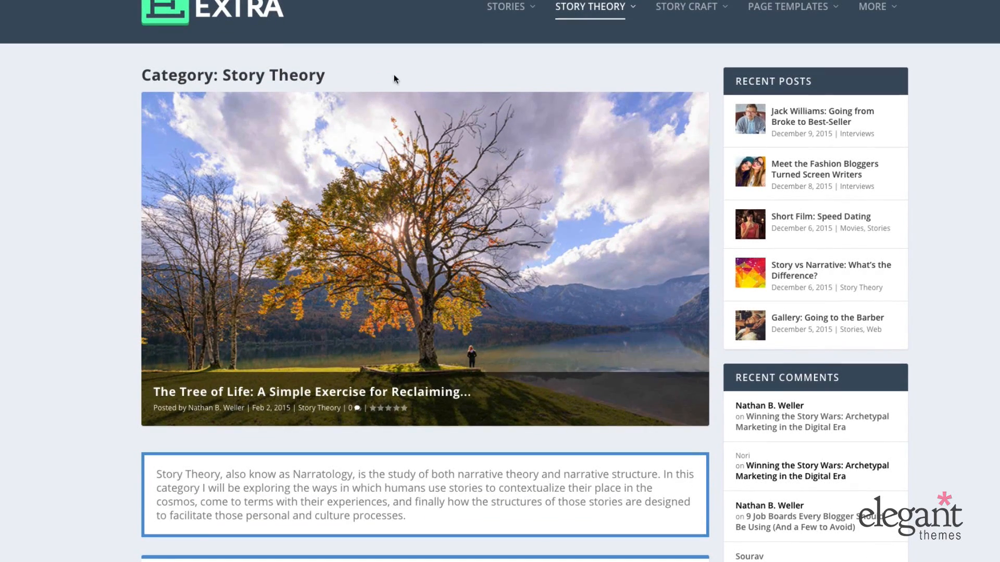
{"action": "mouse_move", "coordinate": [61, 181]}
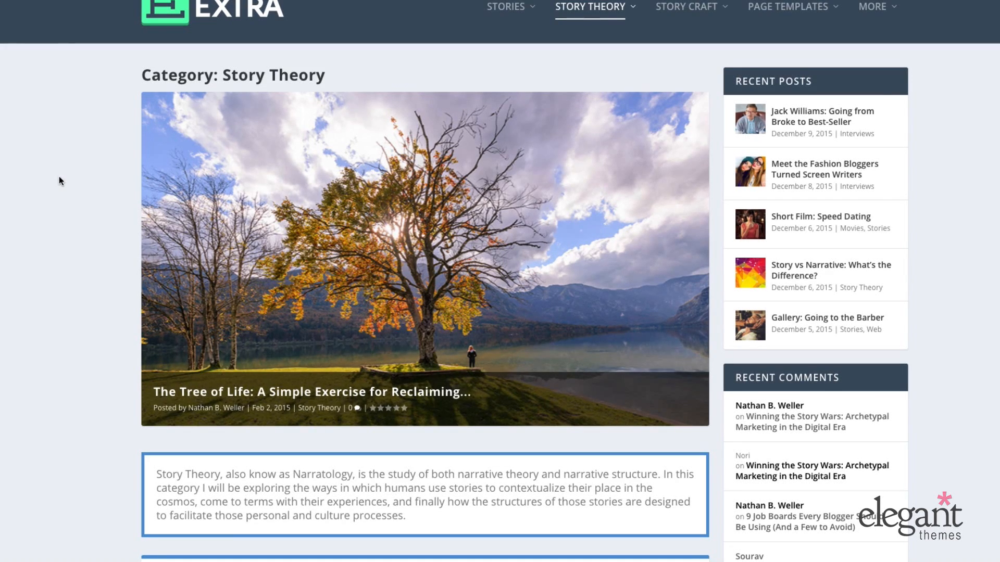
Browse the Story Theory category page, viewing its featured post and boxed category description
{"action": "scroll", "scroll_direction": "down", "scroll_amount": 3}
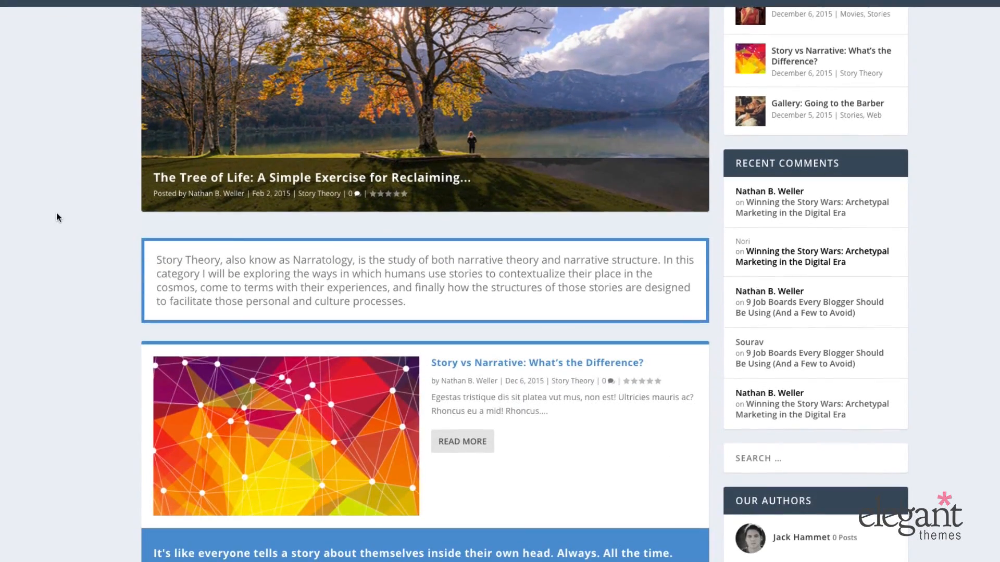
{"action": "mouse_move", "coordinate": [135, 282]}
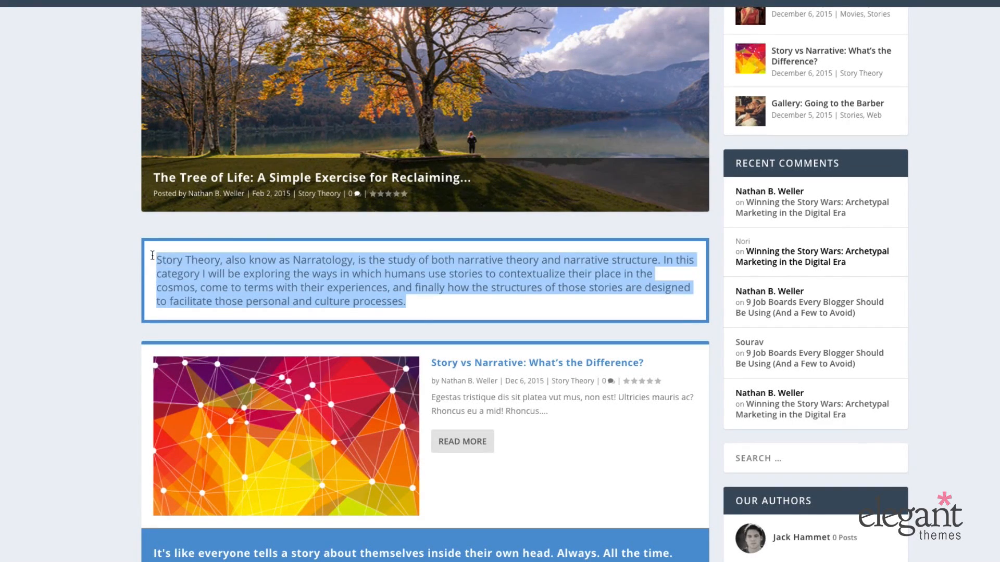
{"action": "left_click", "coordinate": [486, 303]}
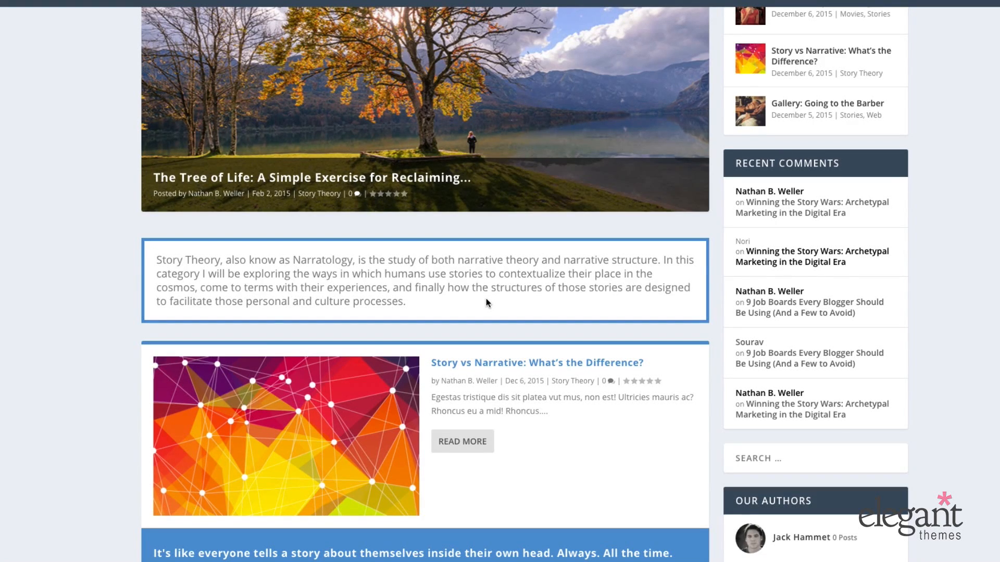
{"action": "mouse_move", "coordinate": [458, 272]}
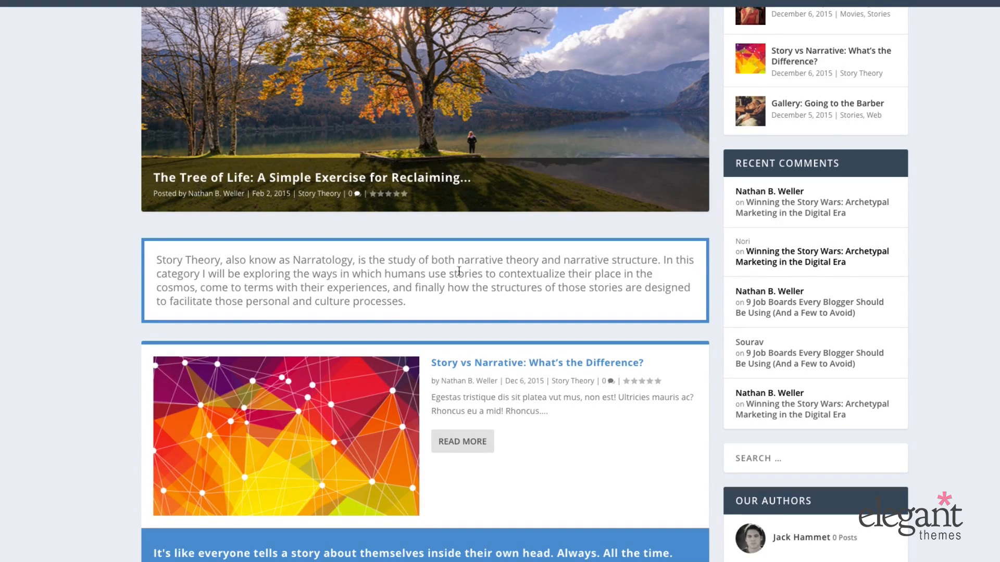
{"action": "scroll", "scroll_direction": "up", "scroll_amount": 3}
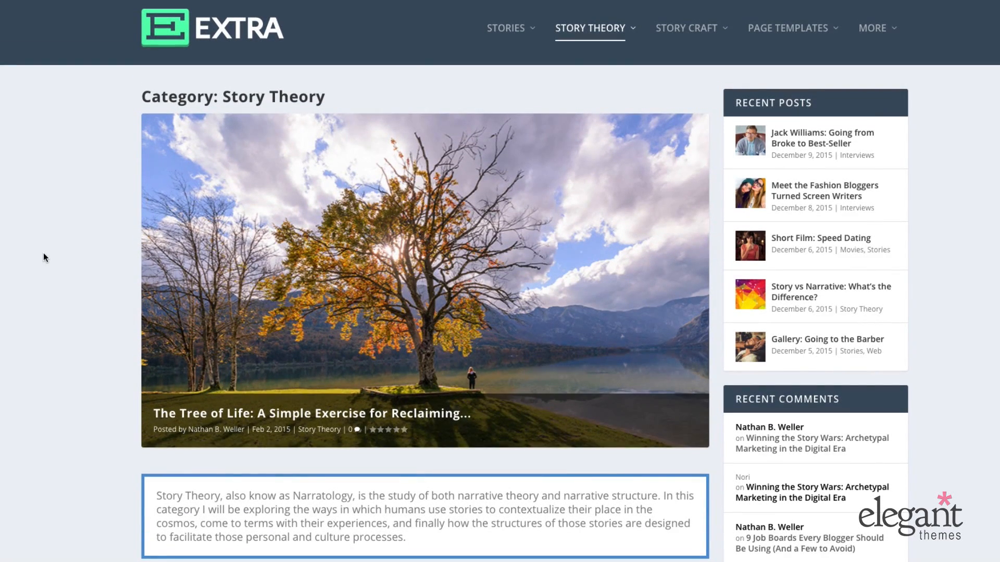
{"action": "mouse_move", "coordinate": [156, 95]}
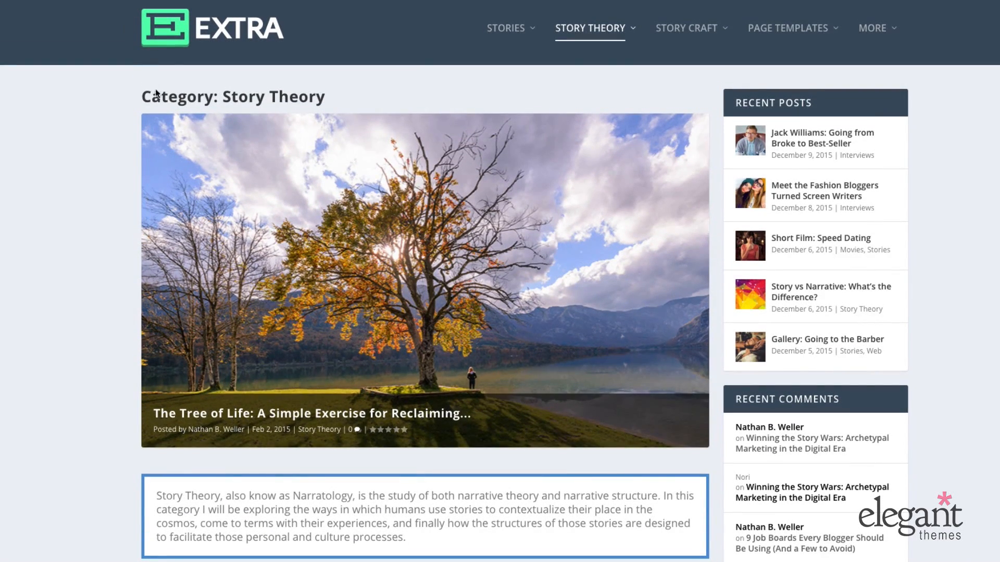
{"action": "mouse_move", "coordinate": [84, 110]}
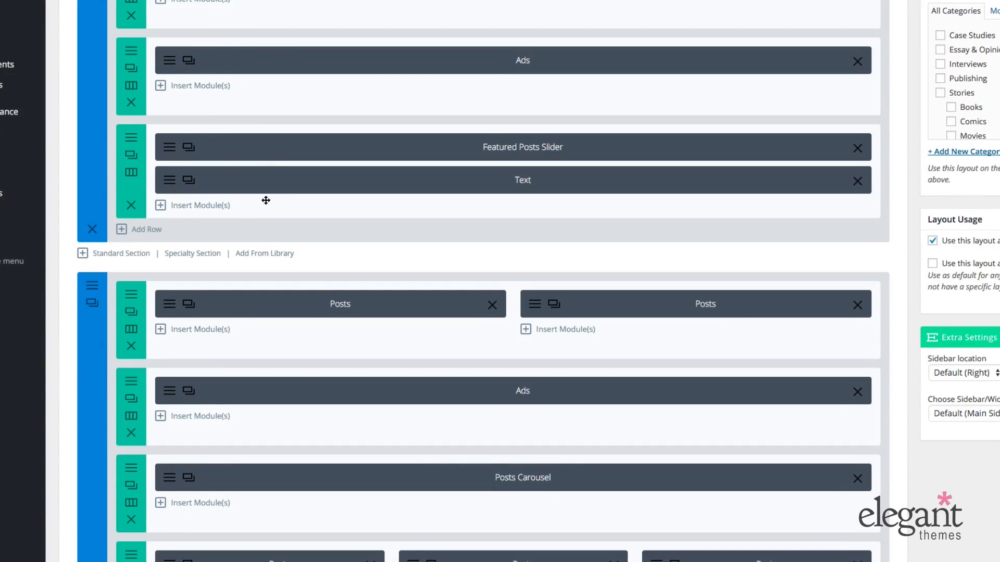
{"action": "mouse_move", "coordinate": [169, 180]}
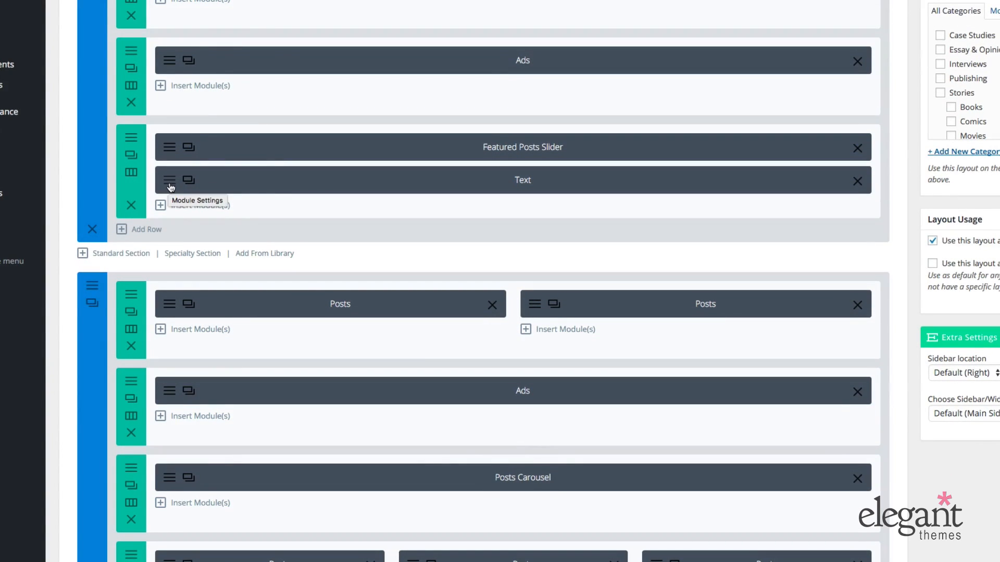
{"action": "mouse_move", "coordinate": [169, 181]}
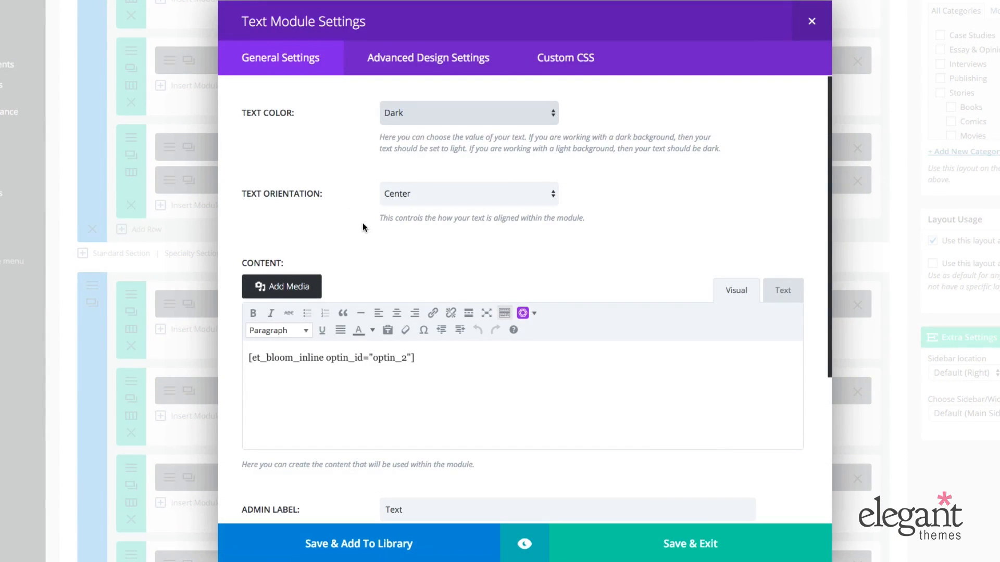
{"action": "mouse_move", "coordinate": [327, 103]}
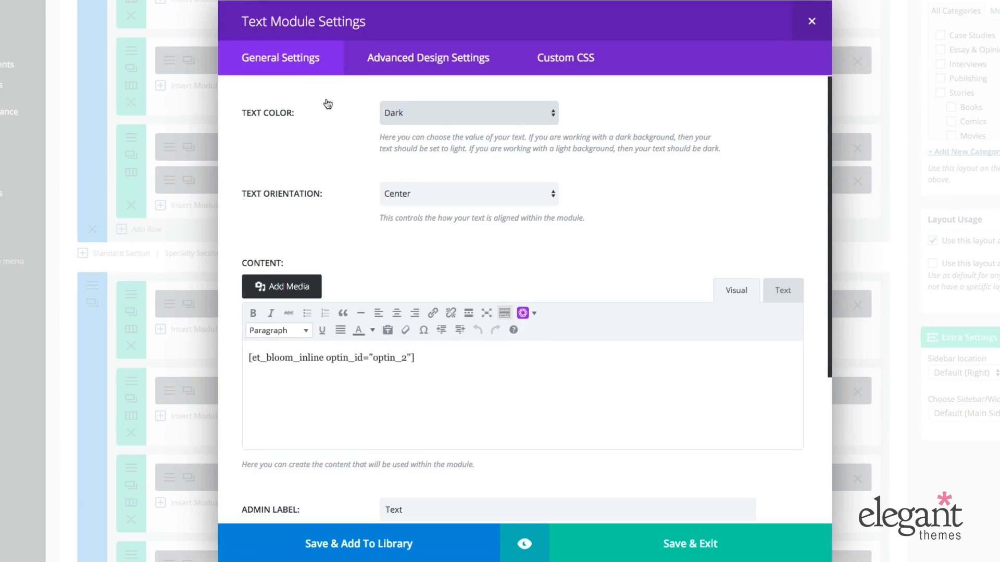
{"action": "mouse_move", "coordinate": [312, 73]}
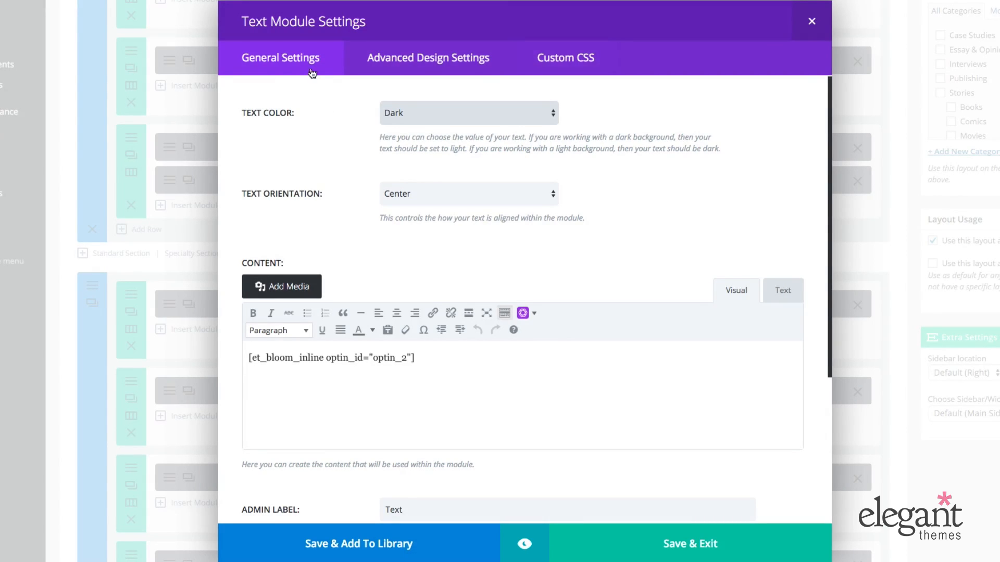
{"action": "mouse_move", "coordinate": [564, 57]}
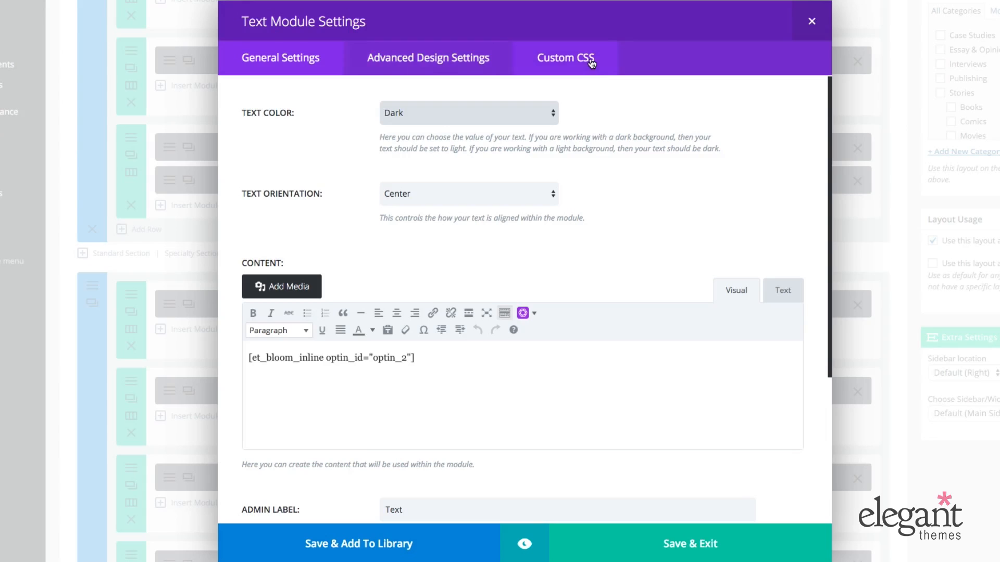
{"action": "mouse_move", "coordinate": [665, 180]}
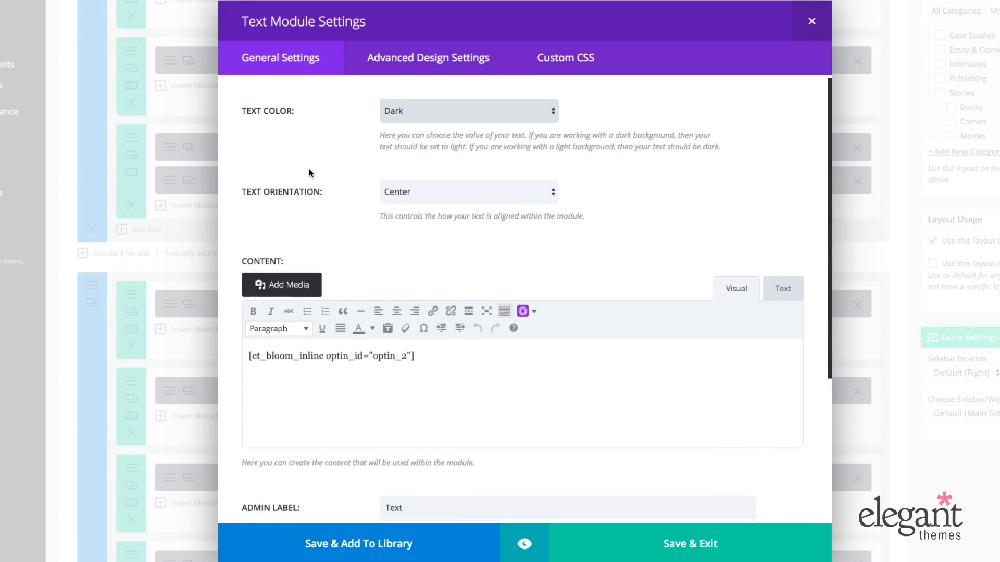
{"action": "left_click", "coordinate": [469, 111]}
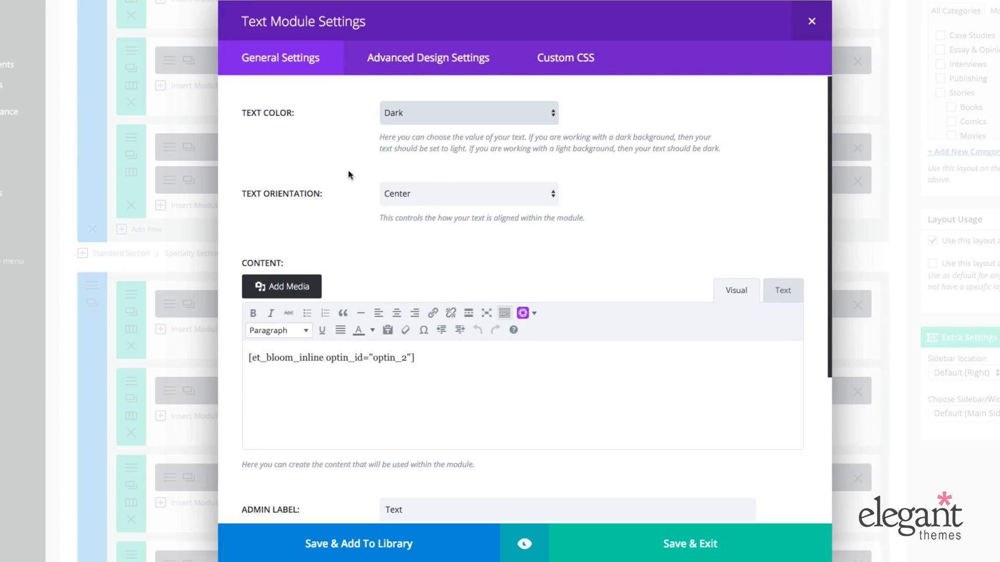
{"action": "left_click", "coordinate": [467, 194]}
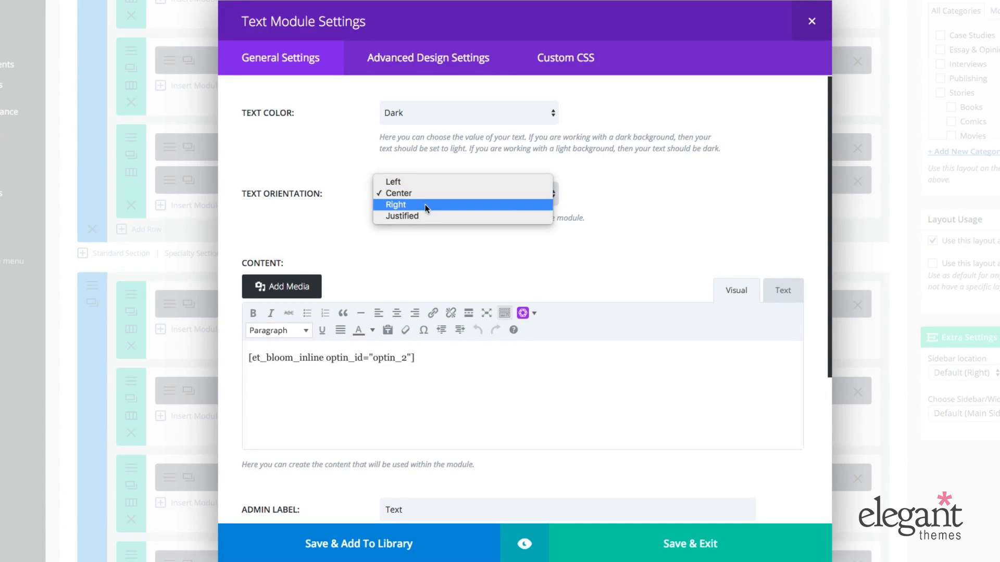
{"action": "left_click", "coordinate": [398, 193]}
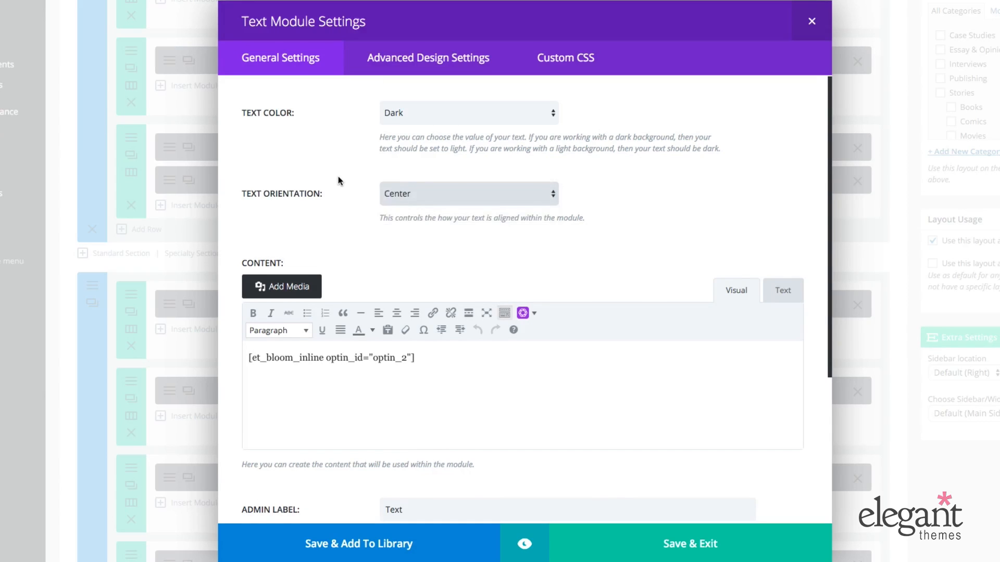
{"action": "scroll", "scroll_direction": "down", "scroll_amount": 3}
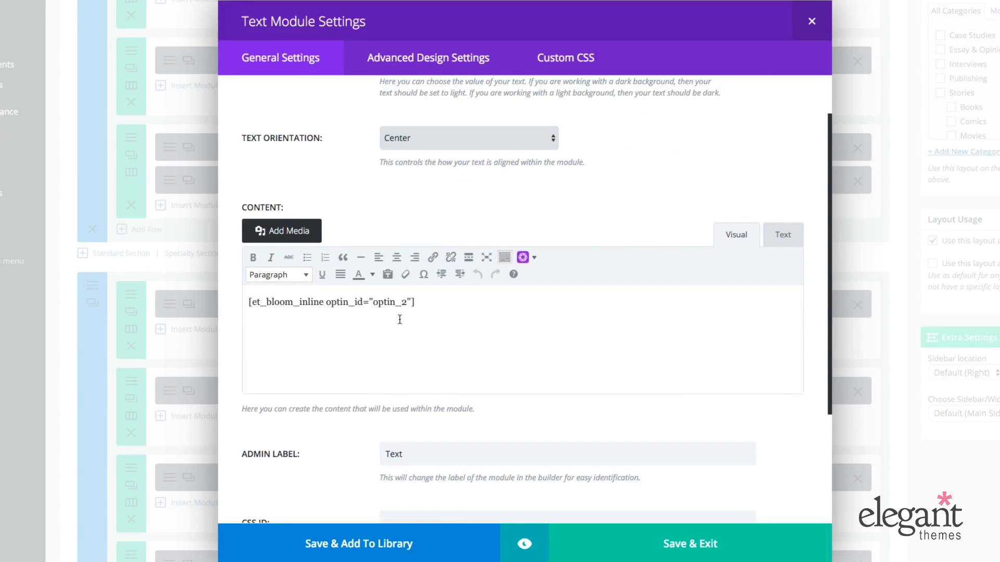
{"action": "scroll", "scroll_direction": "down", "scroll_amount": 3}
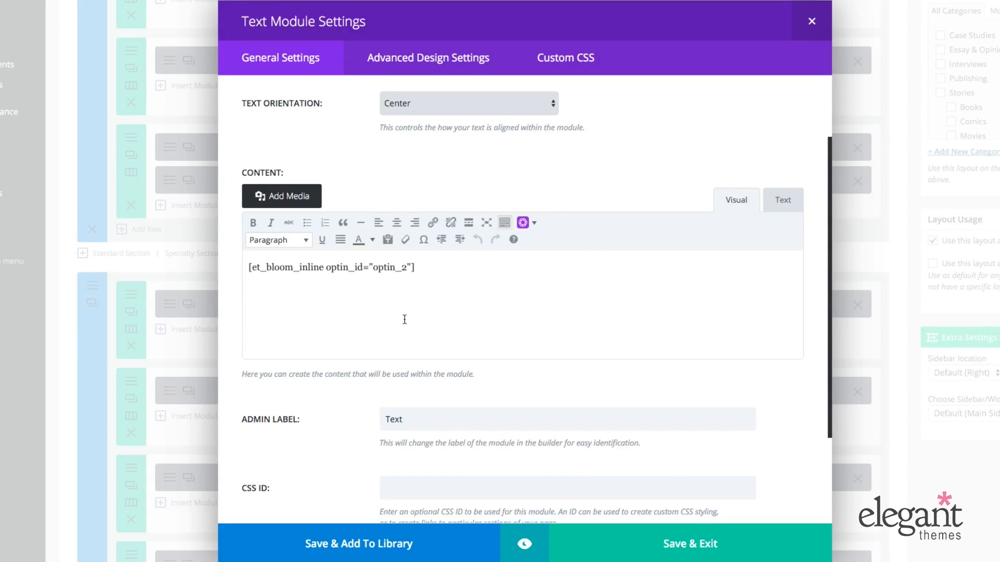
{"action": "mouse_move", "coordinate": [705, 318]}
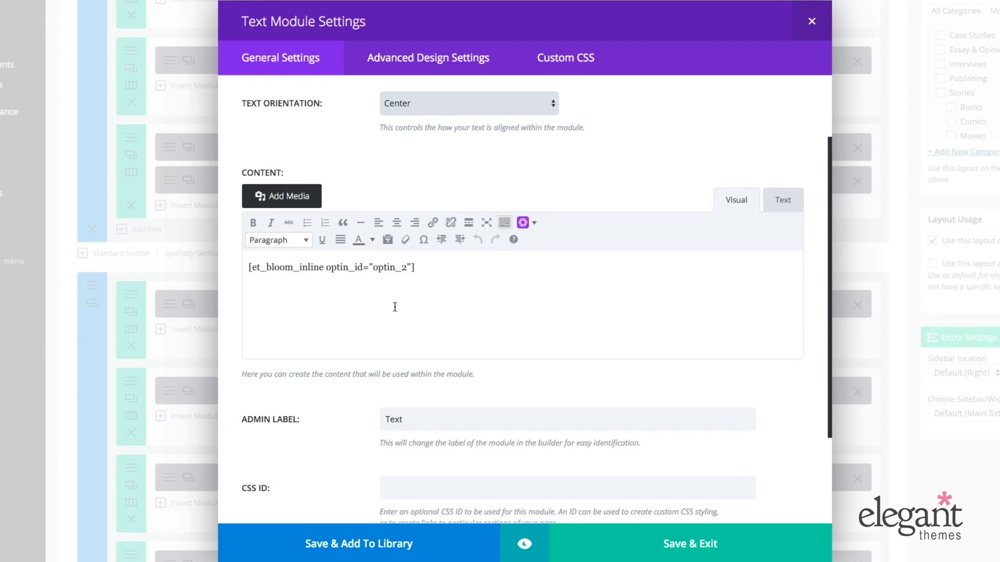
{"action": "mouse_move", "coordinate": [401, 323]}
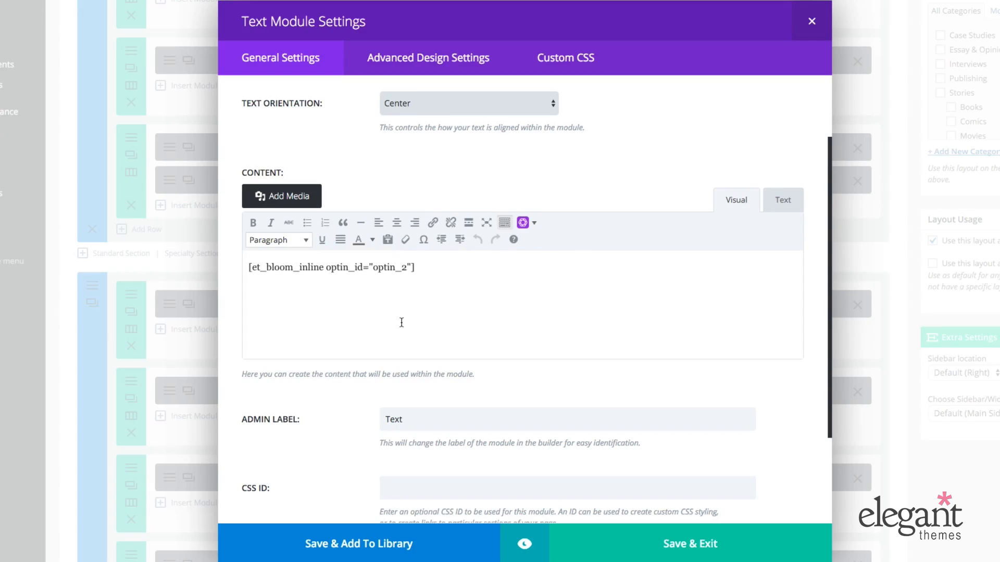
{"action": "mouse_move", "coordinate": [271, 244]}
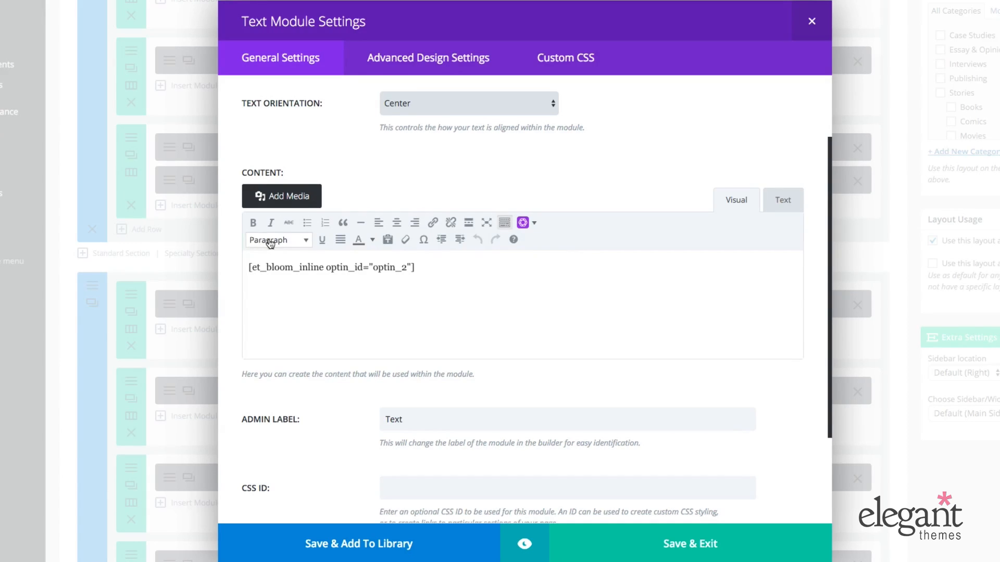
{"action": "mouse_move", "coordinate": [612, 321]}
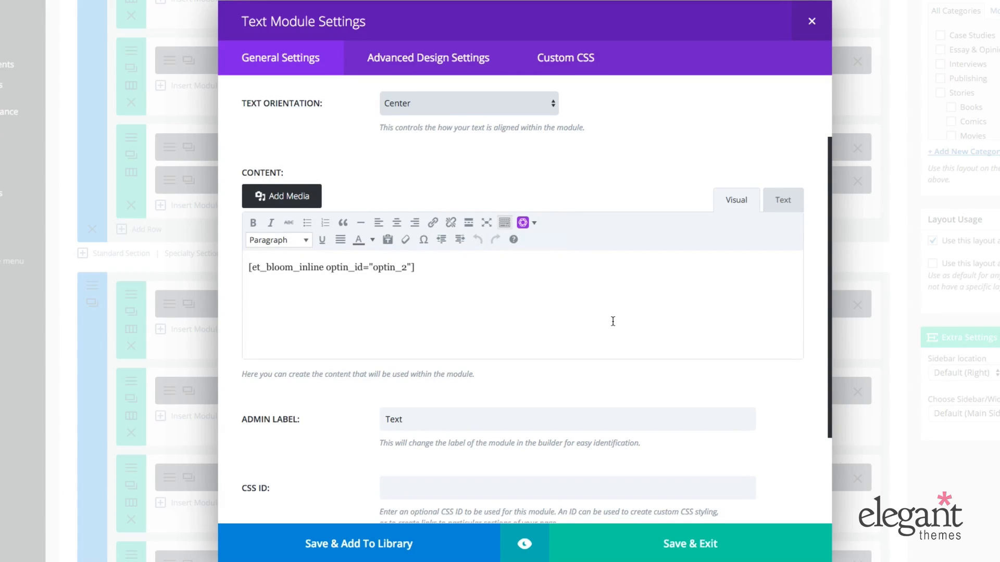
{"action": "scroll", "scroll_direction": "down", "scroll_amount": 3}
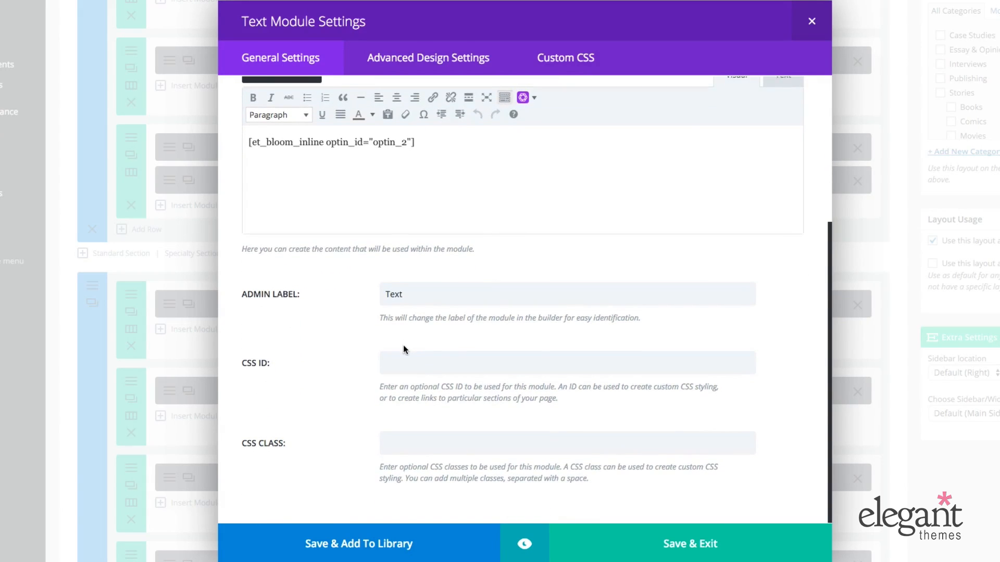
{"action": "left_click", "coordinate": [567, 294]}
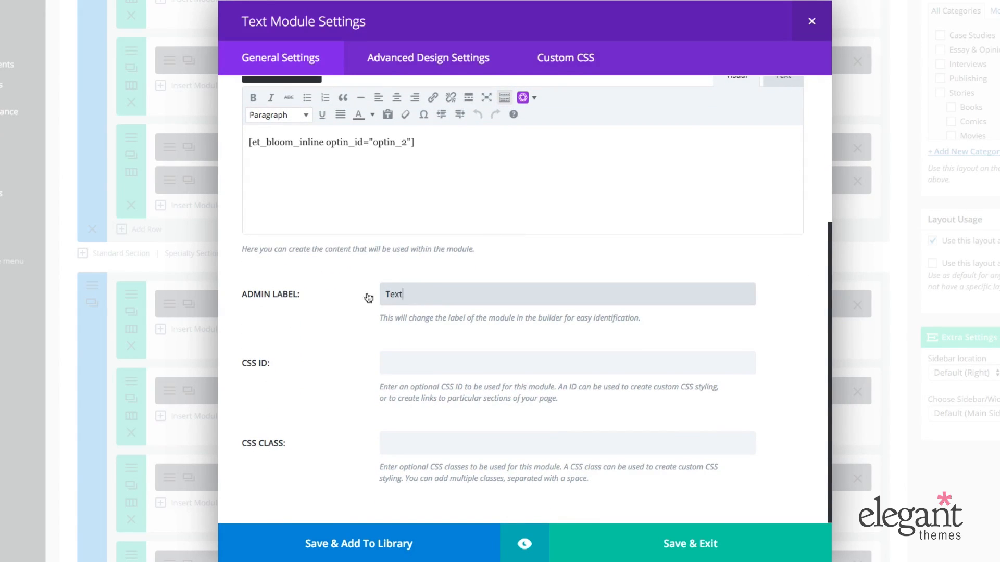
{"action": "left_click", "coordinate": [408, 293]}
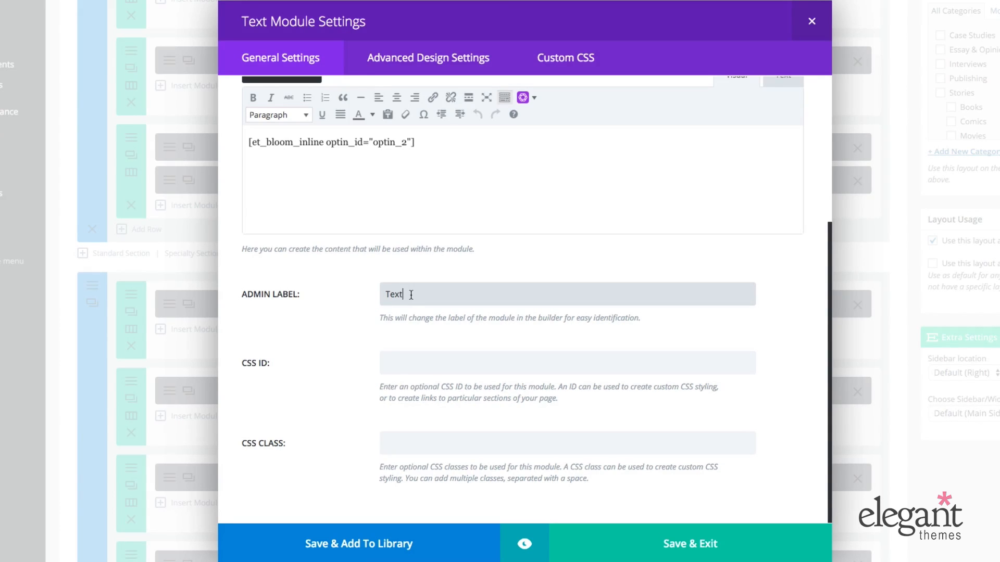
{"action": "mouse_move", "coordinate": [267, 379]}
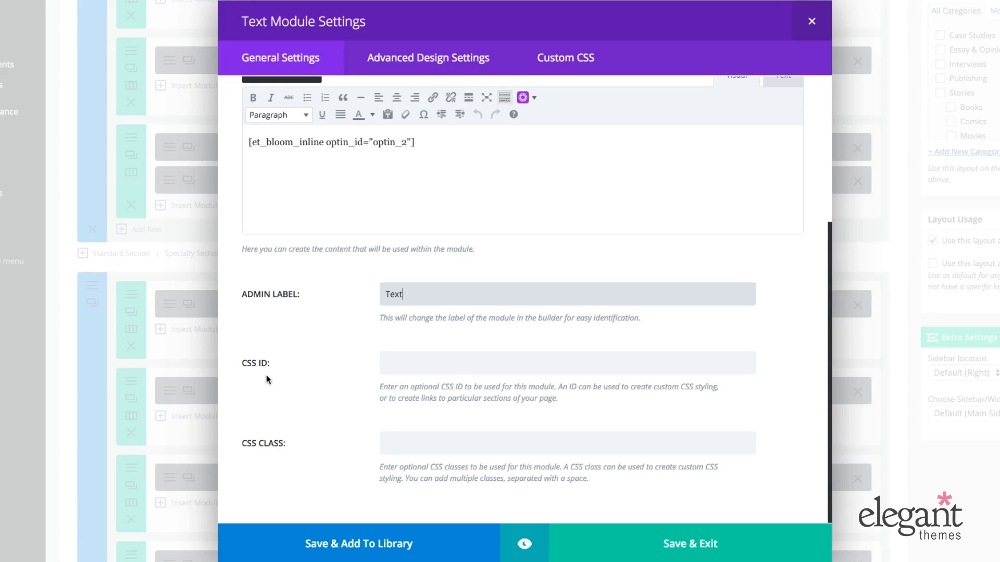
{"action": "mouse_move", "coordinate": [304, 443]}
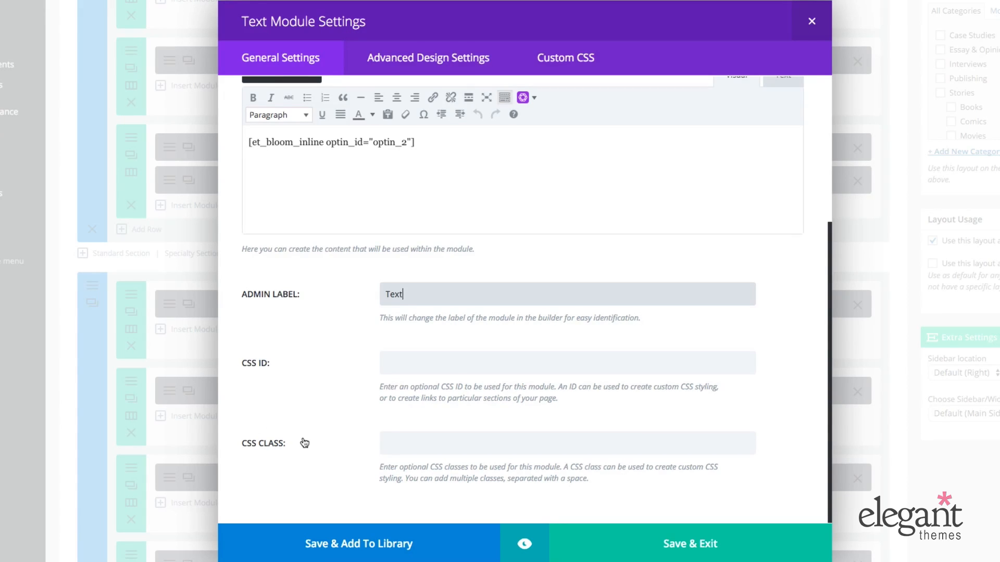
{"action": "left_click", "coordinate": [566, 363]}
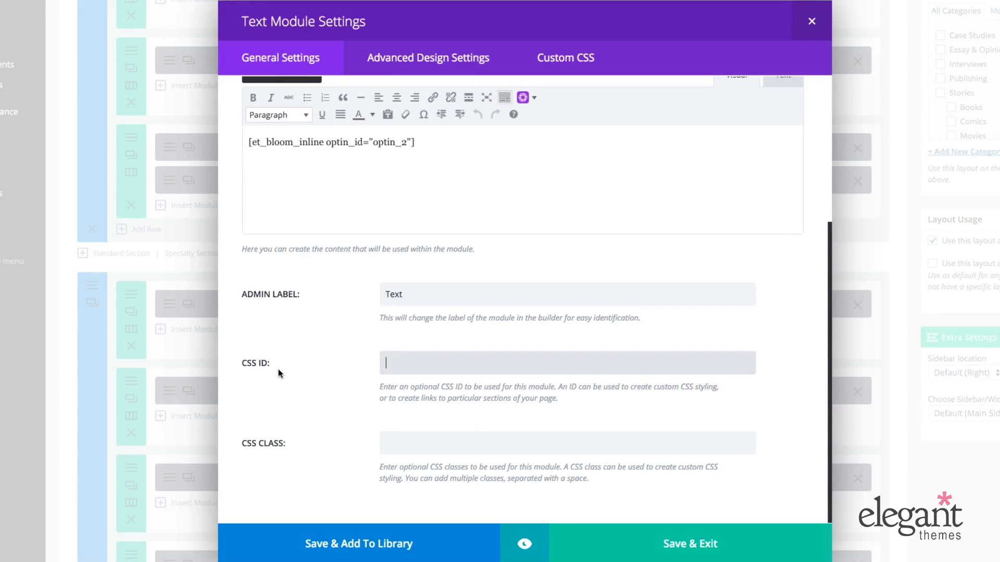
{"action": "mouse_move", "coordinate": [424, 363]}
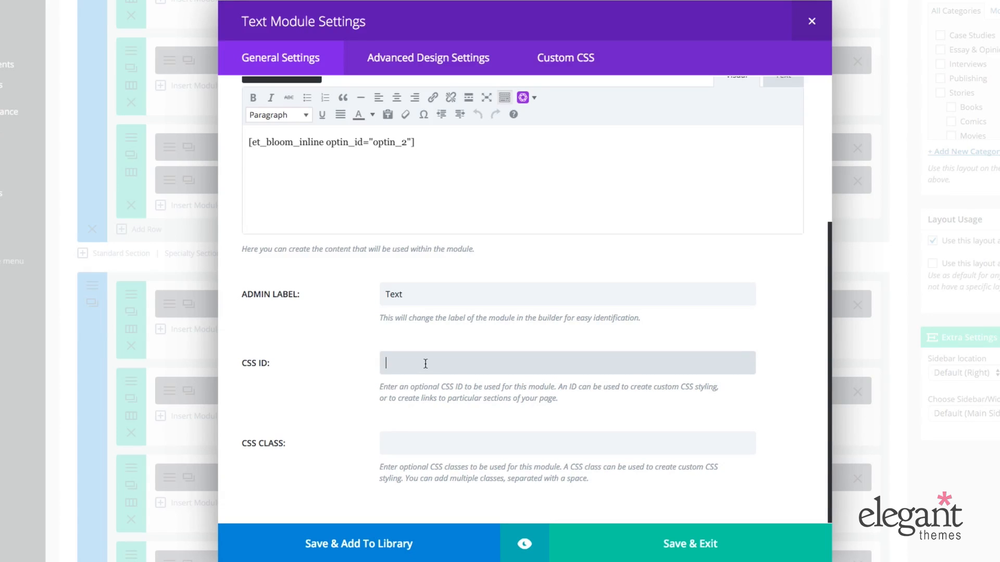
{"action": "scroll", "scroll_direction": "up", "scroll_amount": 3}
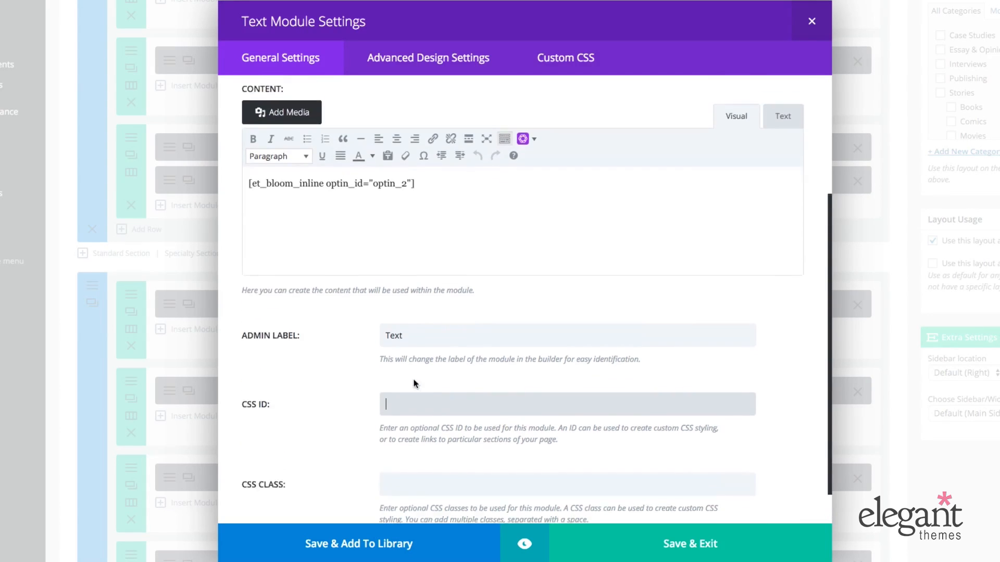
{"action": "left_click", "coordinate": [428, 57]}
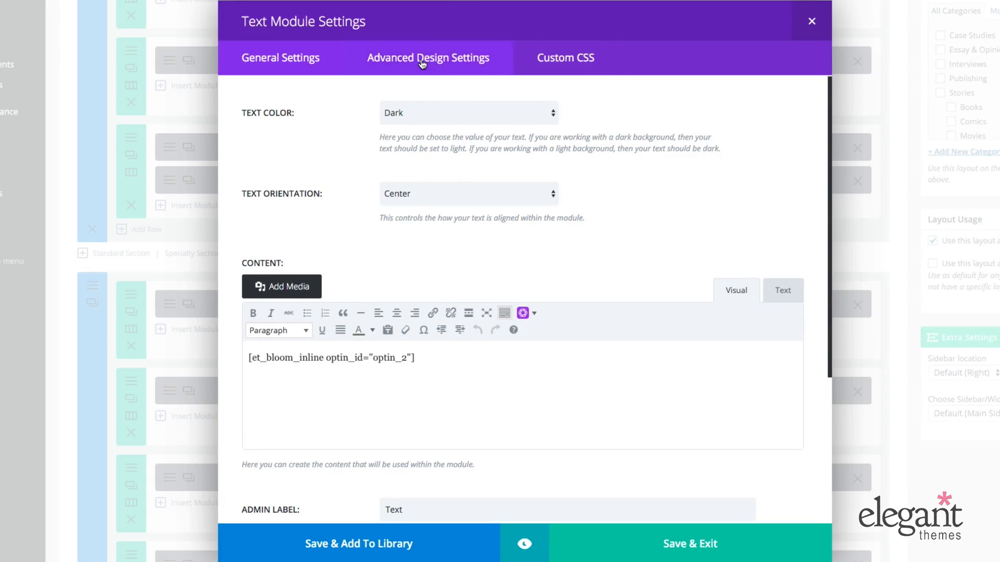
{"action": "left_click", "coordinate": [428, 59]}
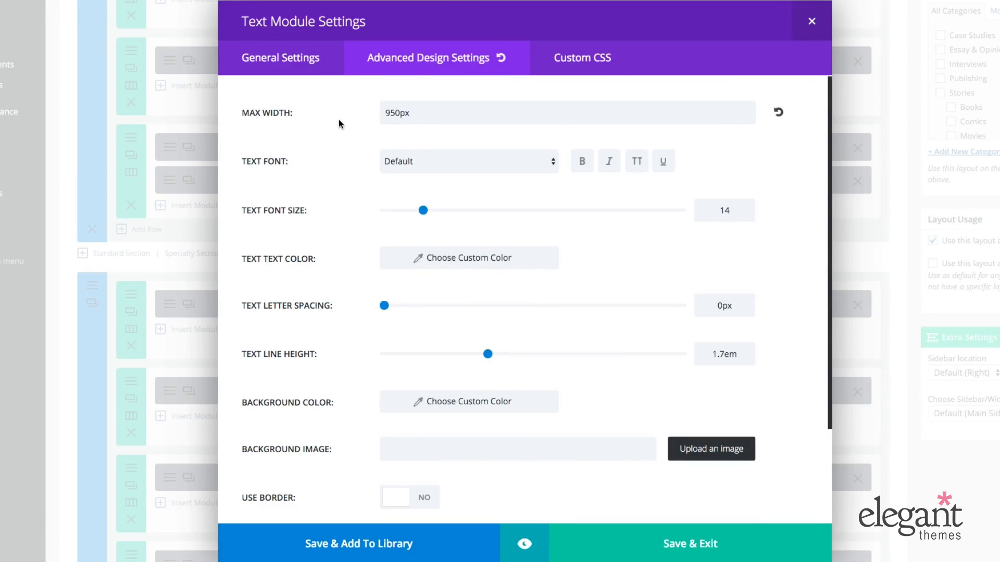
{"action": "mouse_move", "coordinate": [273, 120]}
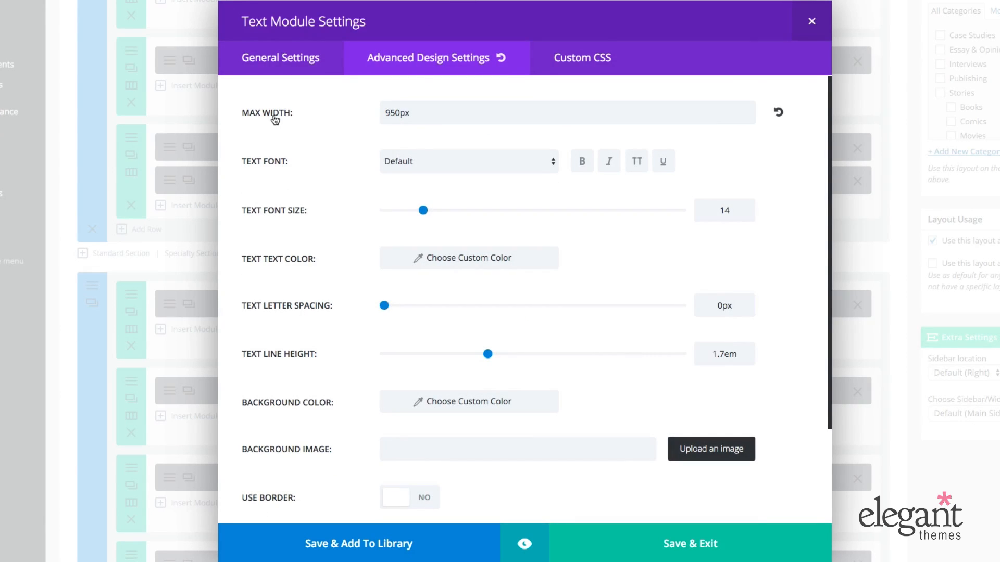
{"action": "mouse_move", "coordinate": [470, 109]}
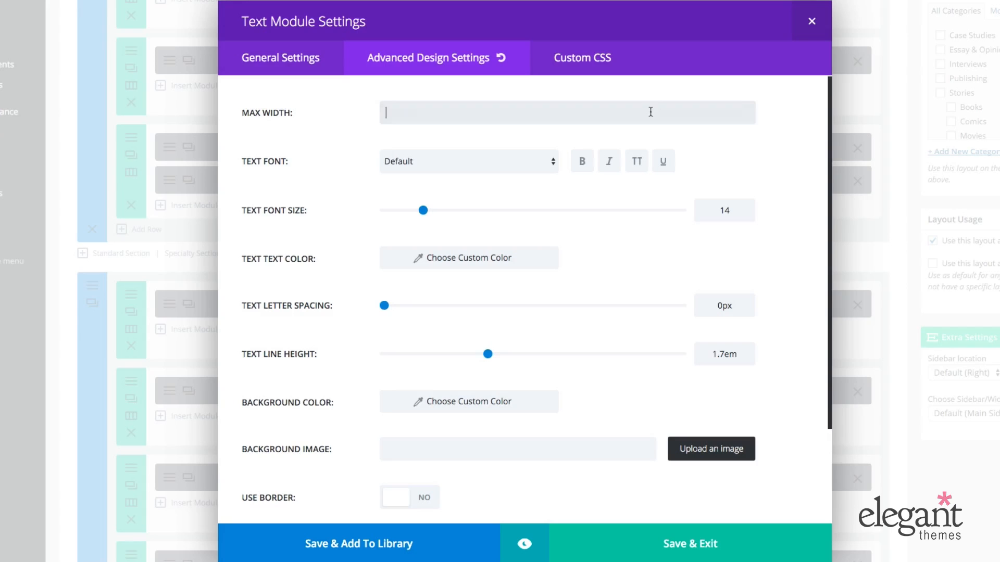
{"action": "type", "text": "950"}
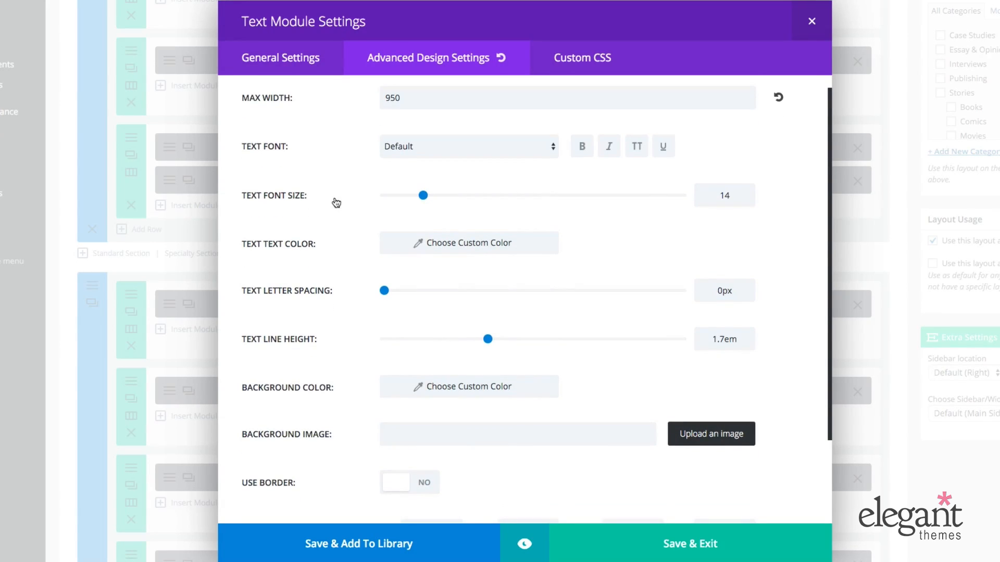
{"action": "mouse_move", "coordinate": [278, 155]}
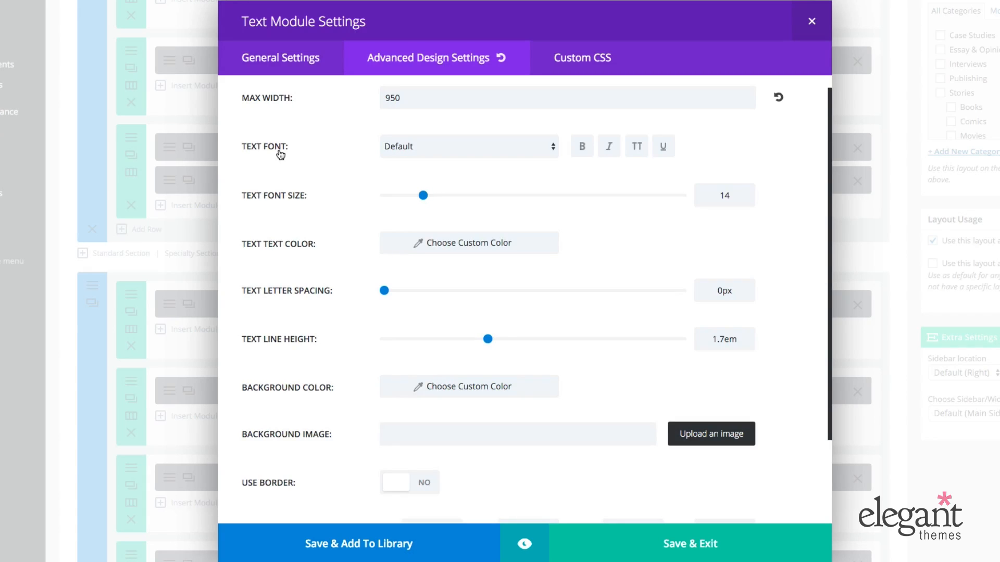
{"action": "scroll", "scroll_direction": "down", "scroll_amount": 3}
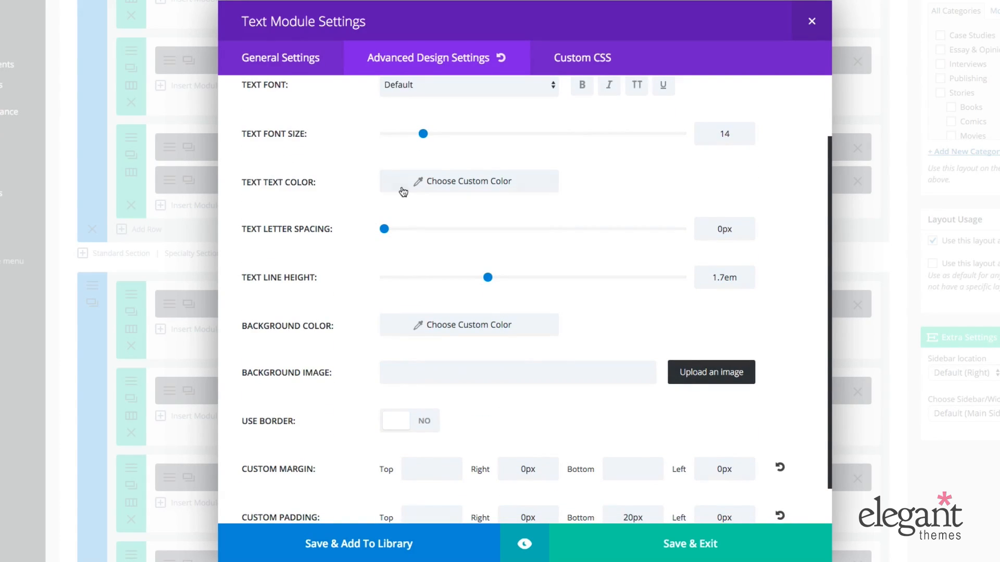
{"action": "scroll", "scroll_direction": "down", "scroll_amount": 3}
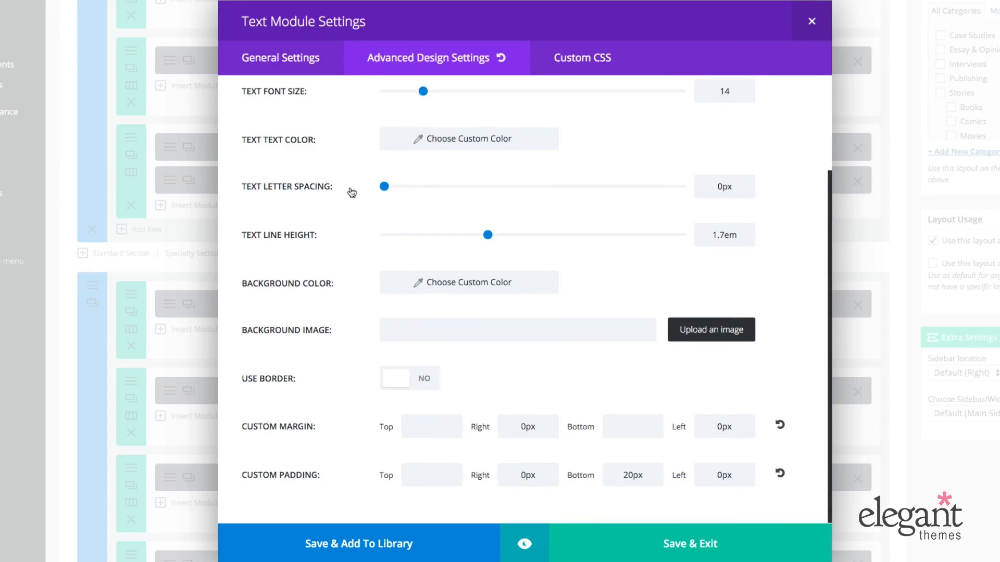
{"action": "mouse_move", "coordinate": [330, 234]}
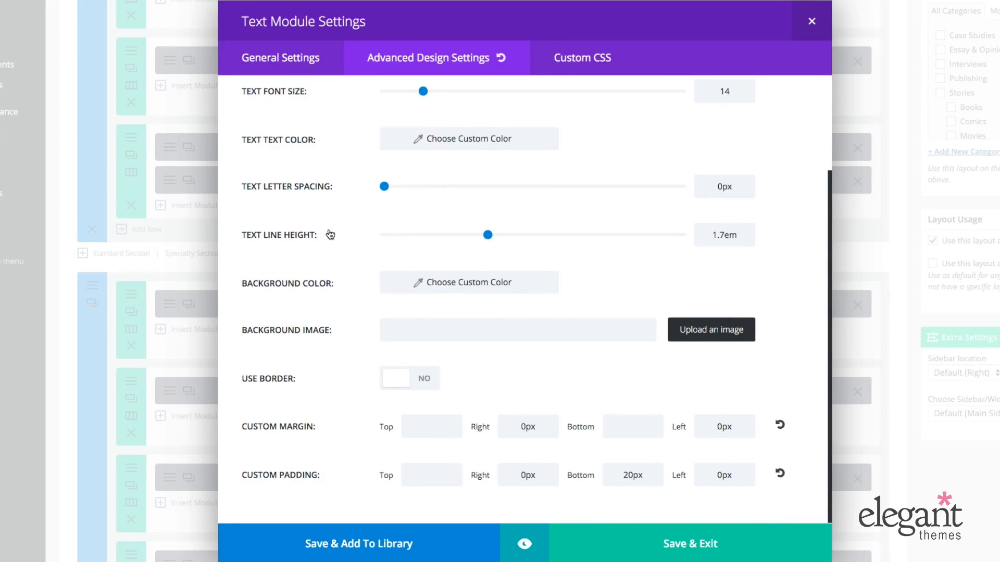
{"action": "mouse_move", "coordinate": [265, 332]}
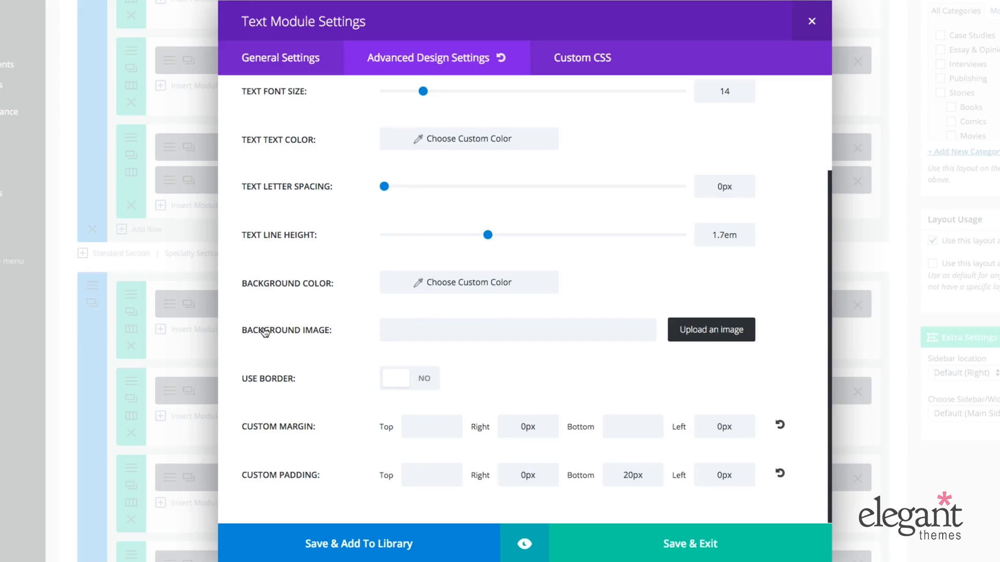
{"action": "left_click", "coordinate": [517, 330]}
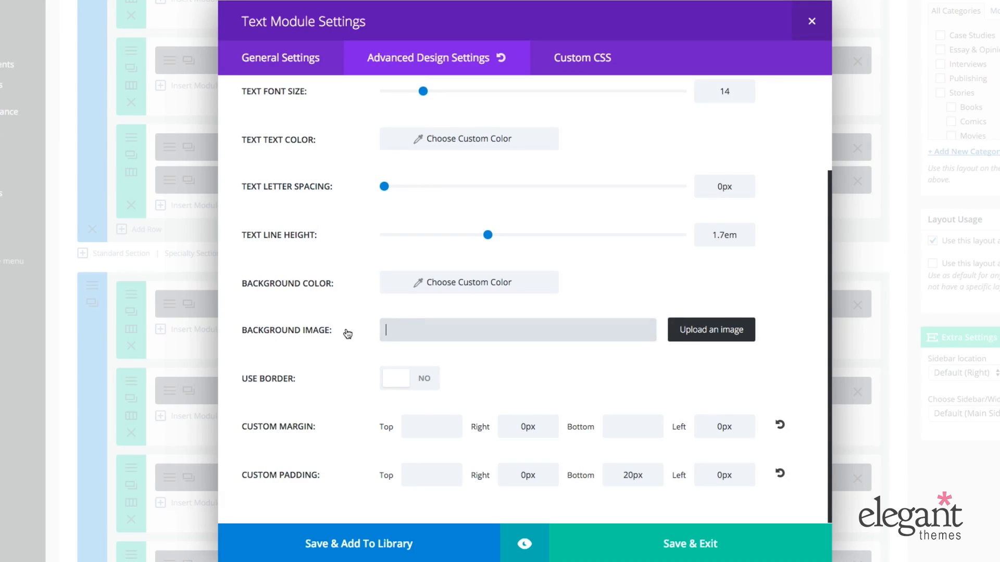
{"action": "mouse_move", "coordinate": [263, 387]}
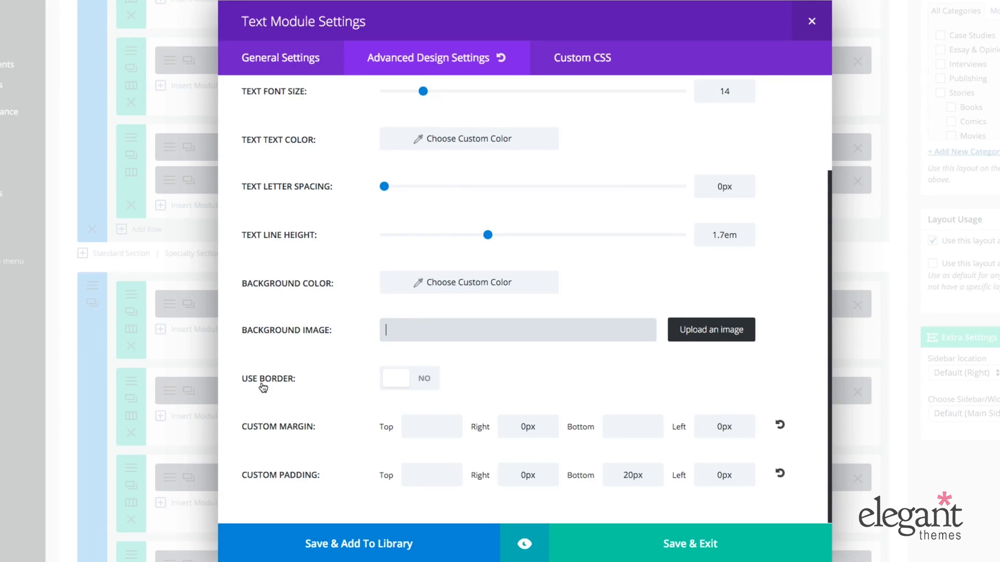
{"action": "mouse_move", "coordinate": [297, 489]}
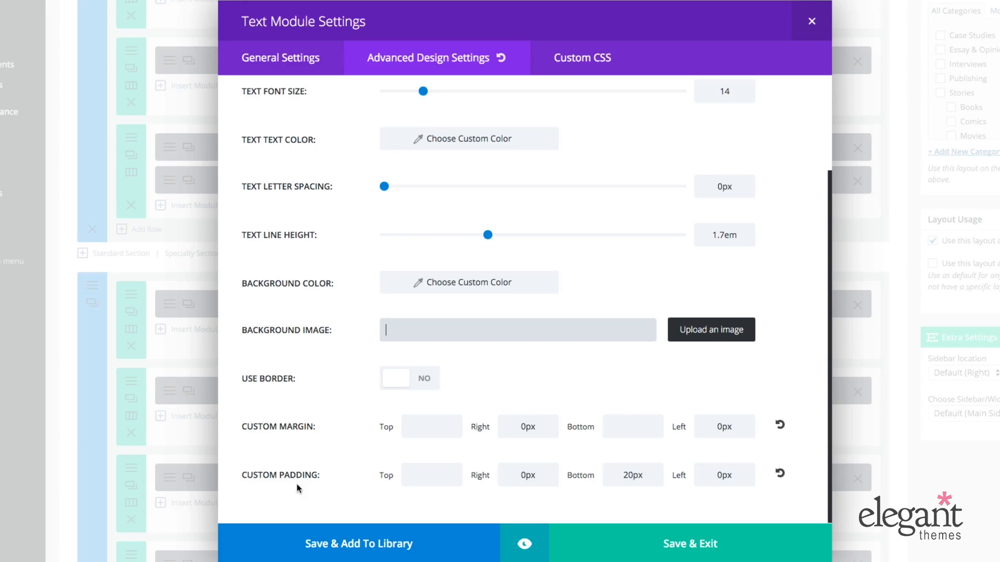
{"action": "mouse_move", "coordinate": [507, 402]}
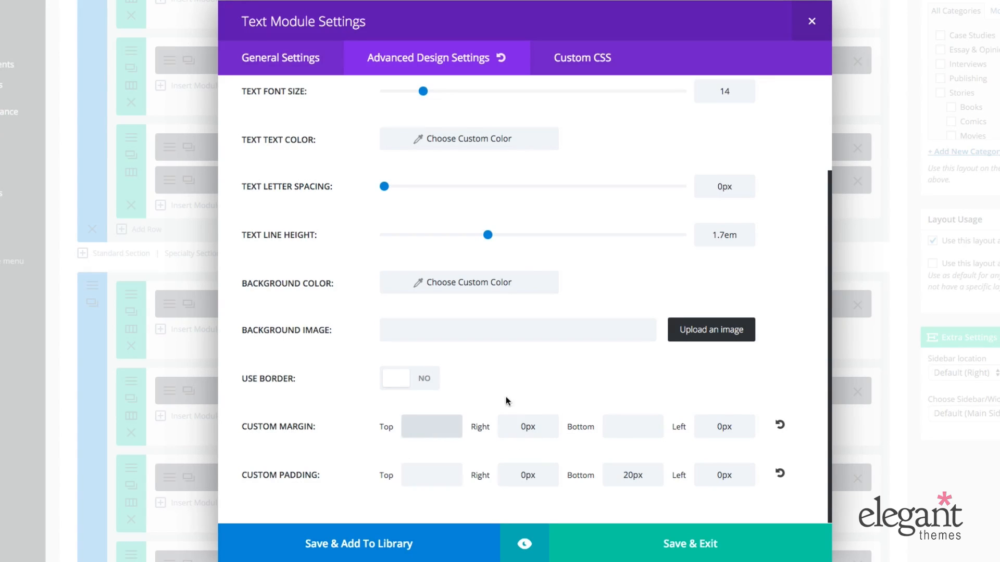
{"action": "scroll", "scroll_direction": "up", "scroll_amount": 3}
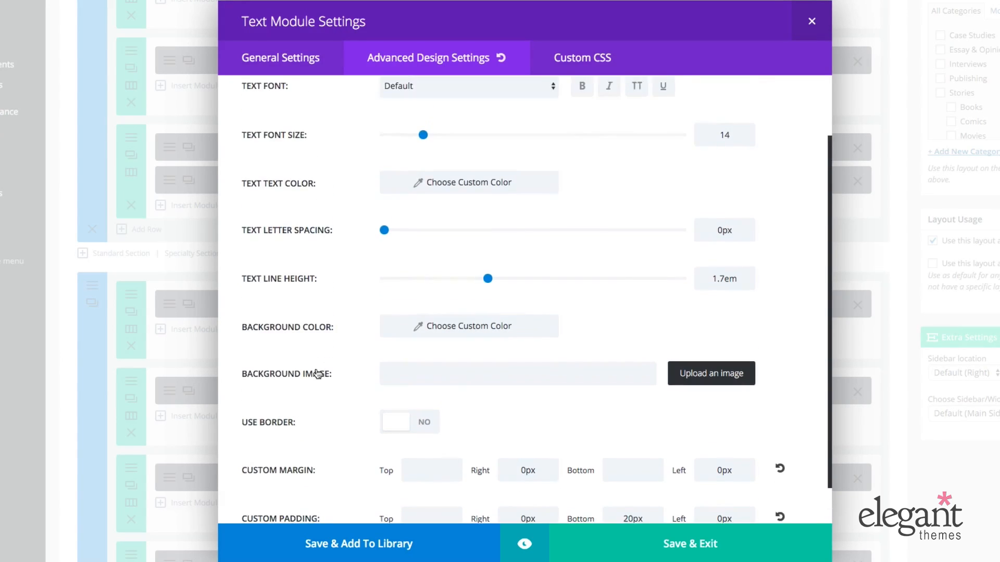
{"action": "scroll", "scroll_direction": "down", "scroll_amount": 3}
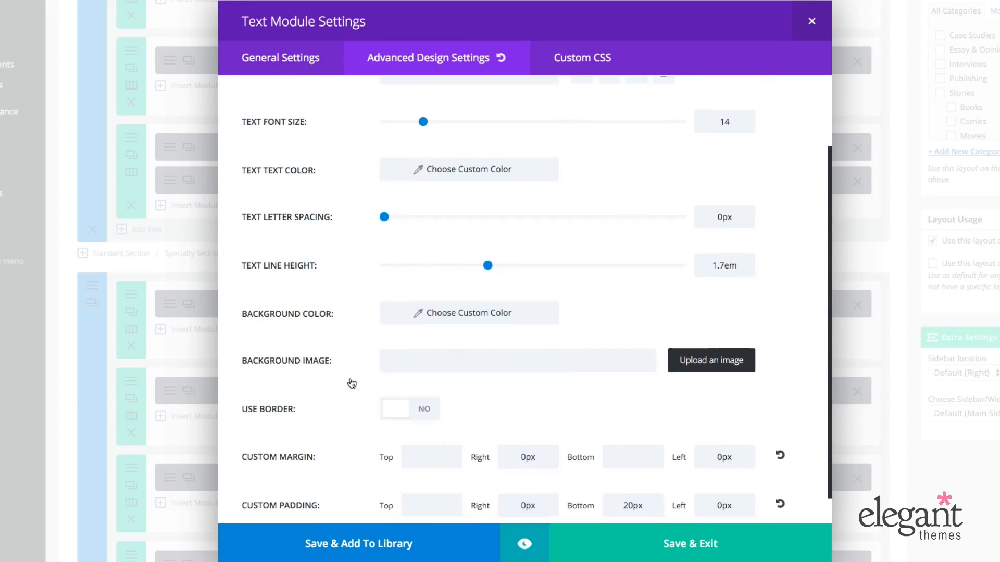
{"action": "scroll", "scroll_direction": "up", "scroll_amount": 3}
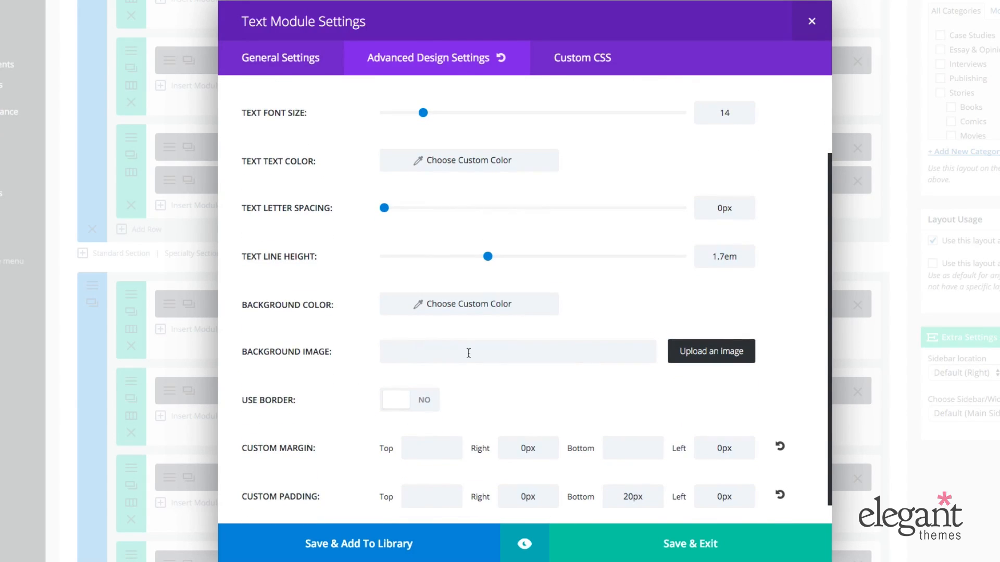
{"action": "mouse_move", "coordinate": [344, 375]}
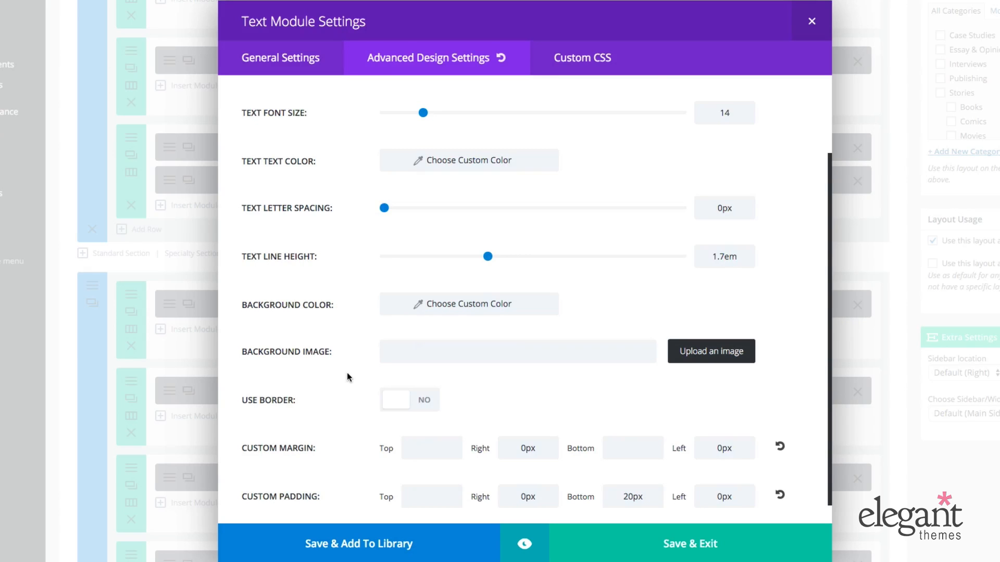
{"action": "scroll", "scroll_direction": "up", "scroll_amount": 3}
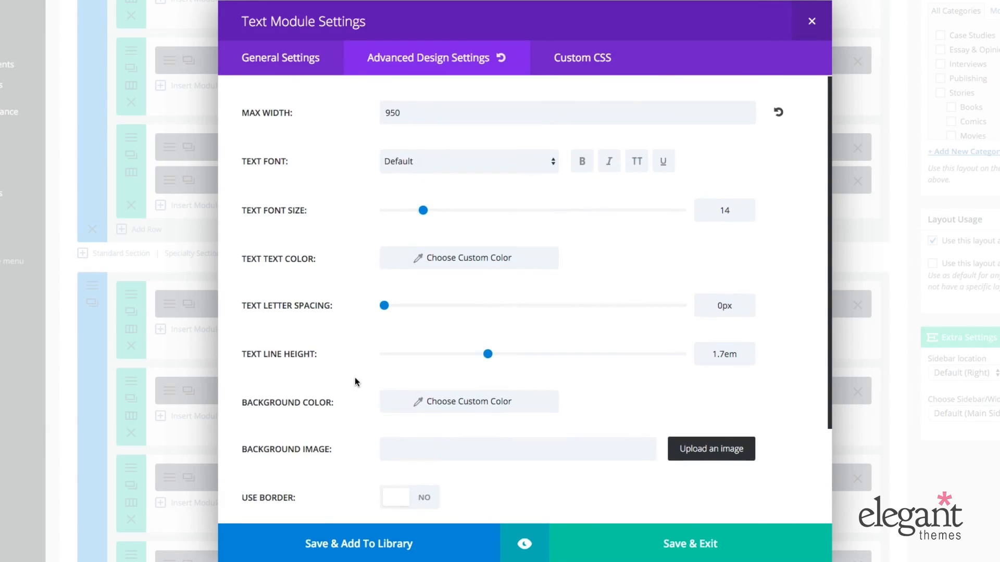
{"action": "scroll", "scroll_direction": "down", "scroll_amount": 3}
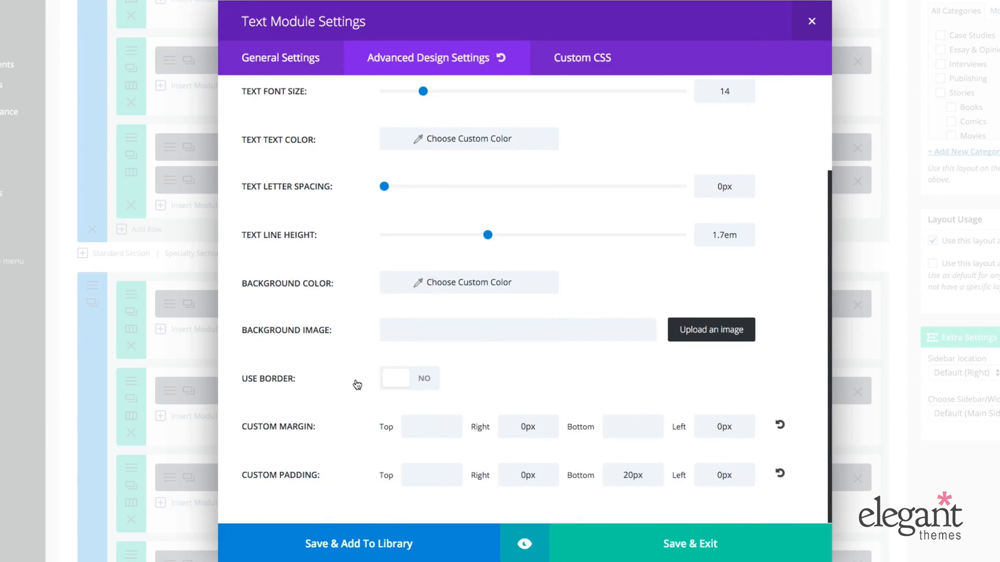
{"action": "scroll", "scroll_direction": "up", "scroll_amount": 3}
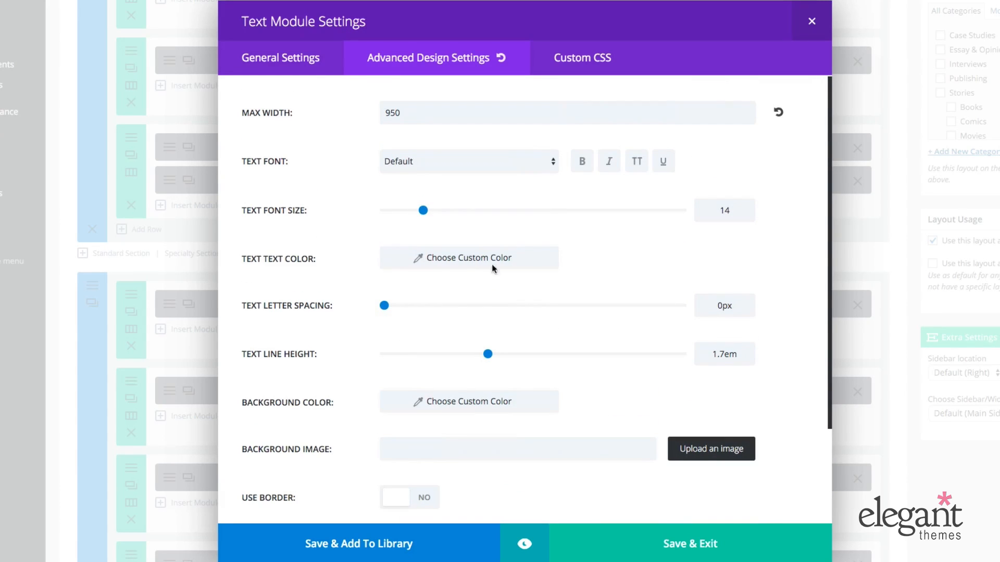
{"action": "mouse_move", "coordinate": [581, 57]}
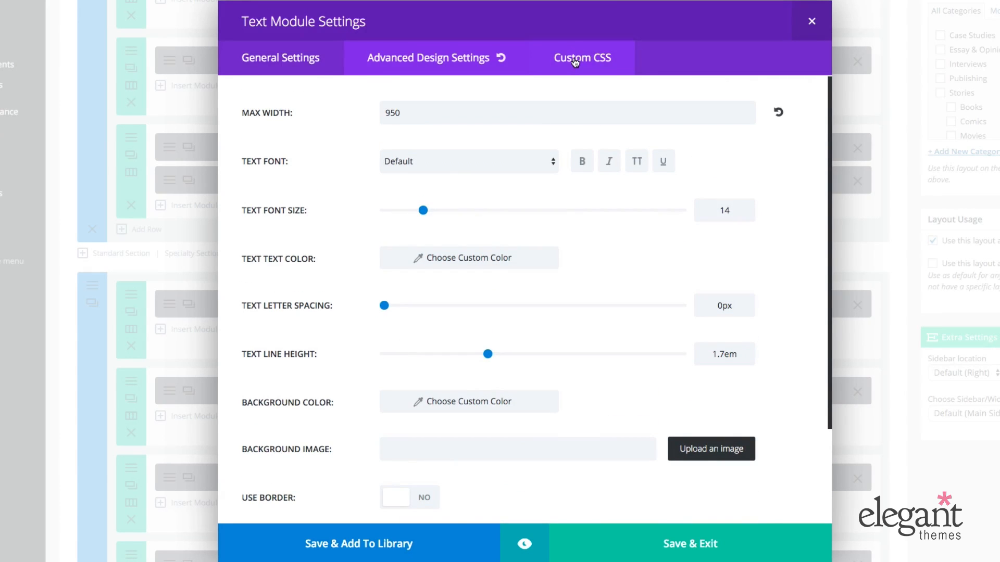
Review the Text module's Custom CSS fields, leaving Before, Main Element and After empty
{"action": "left_click", "coordinate": [564, 58]}
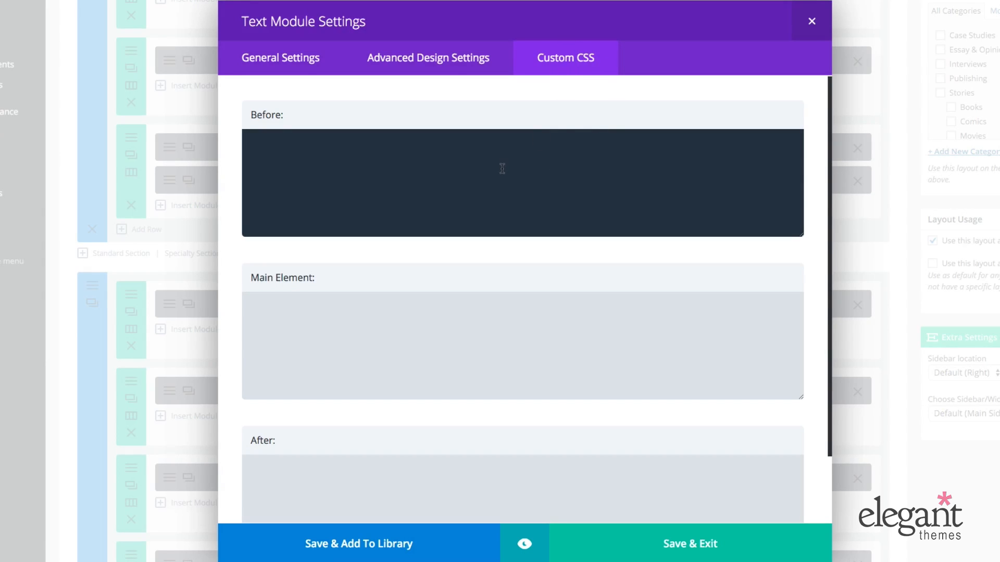
{"action": "left_click", "coordinate": [458, 345]}
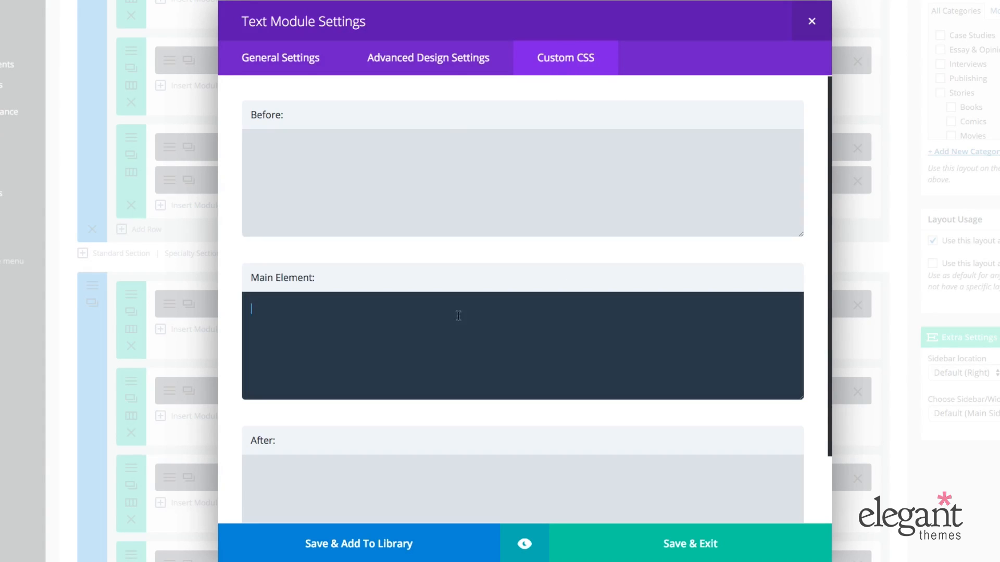
{"action": "scroll", "scroll_direction": "down", "scroll_amount": 3}
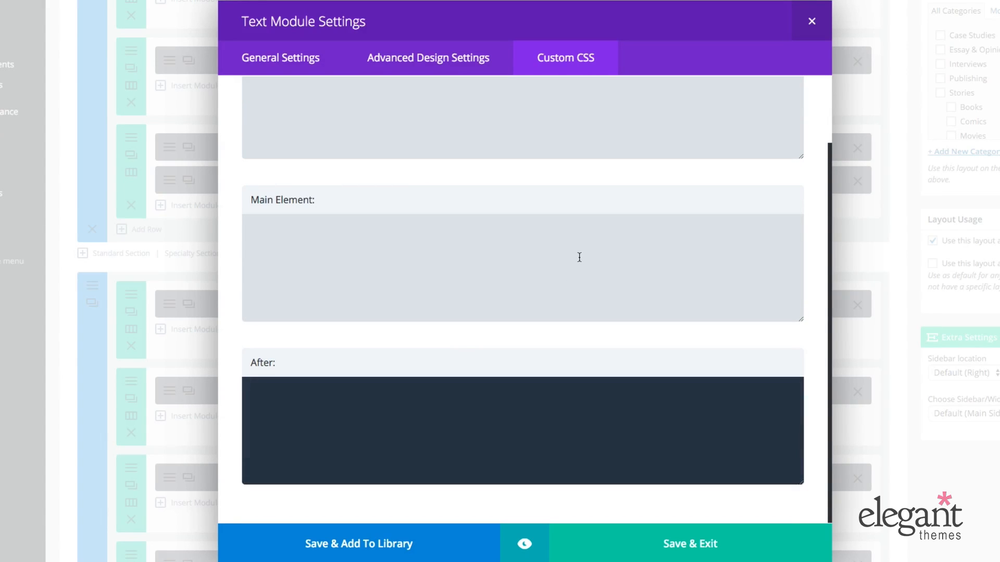
{"action": "mouse_move", "coordinate": [350, 107]}
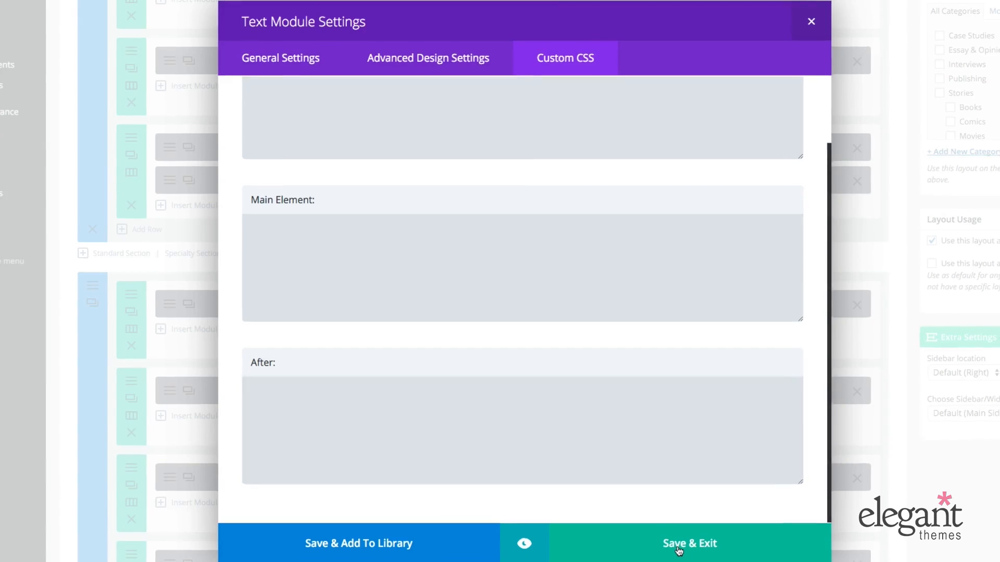
Save the Text module, update Homepage Magazine Layout 1 and view the live homepage with the opt-in form
{"action": "left_click", "coordinate": [690, 544]}
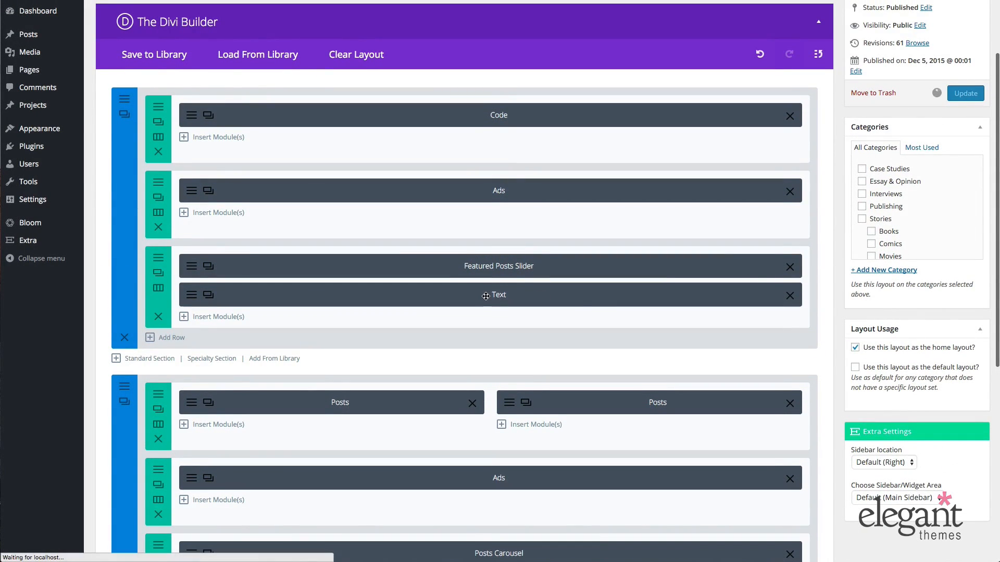
{"action": "left_click", "coordinate": [964, 92]}
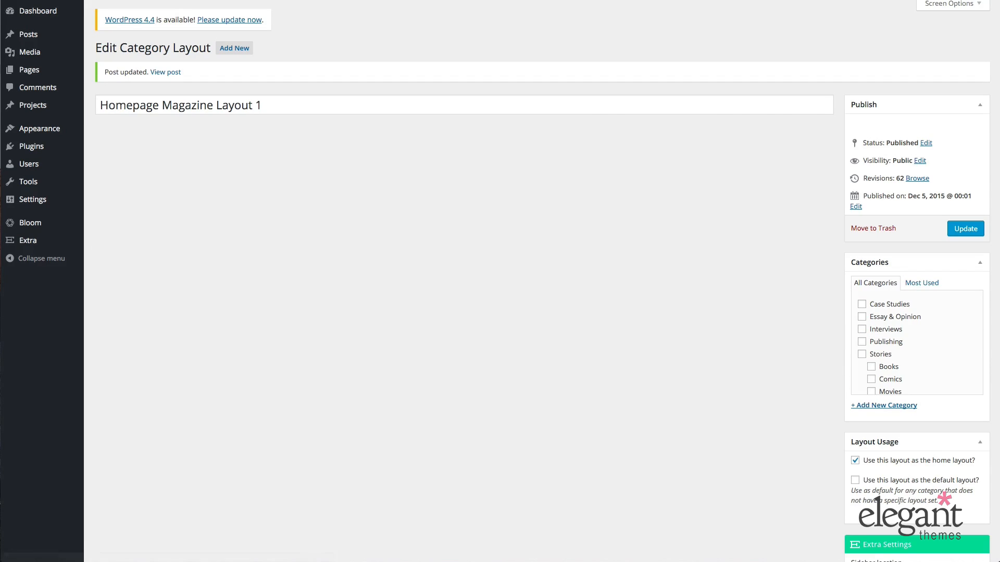
{"action": "left_click", "coordinate": [164, 72]}
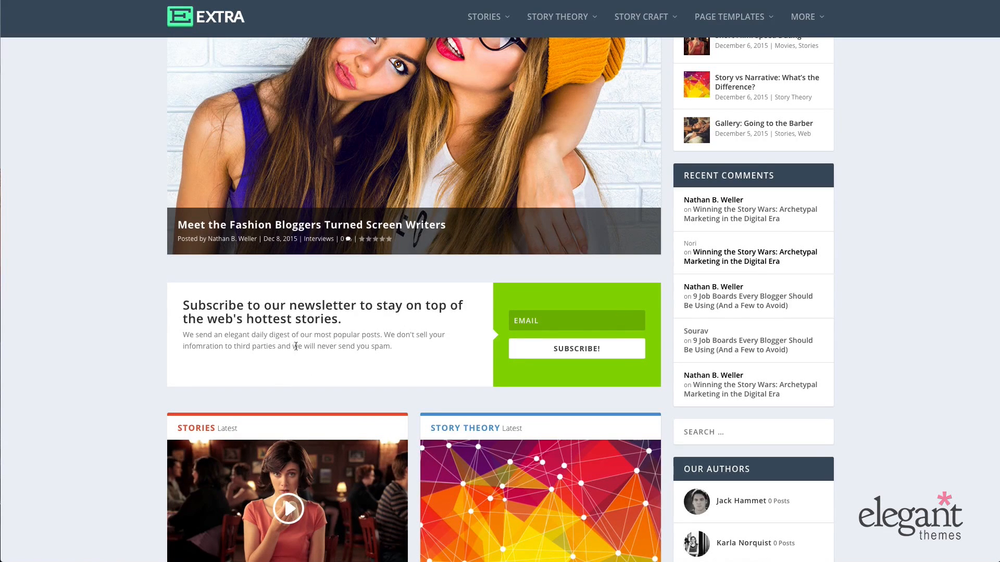